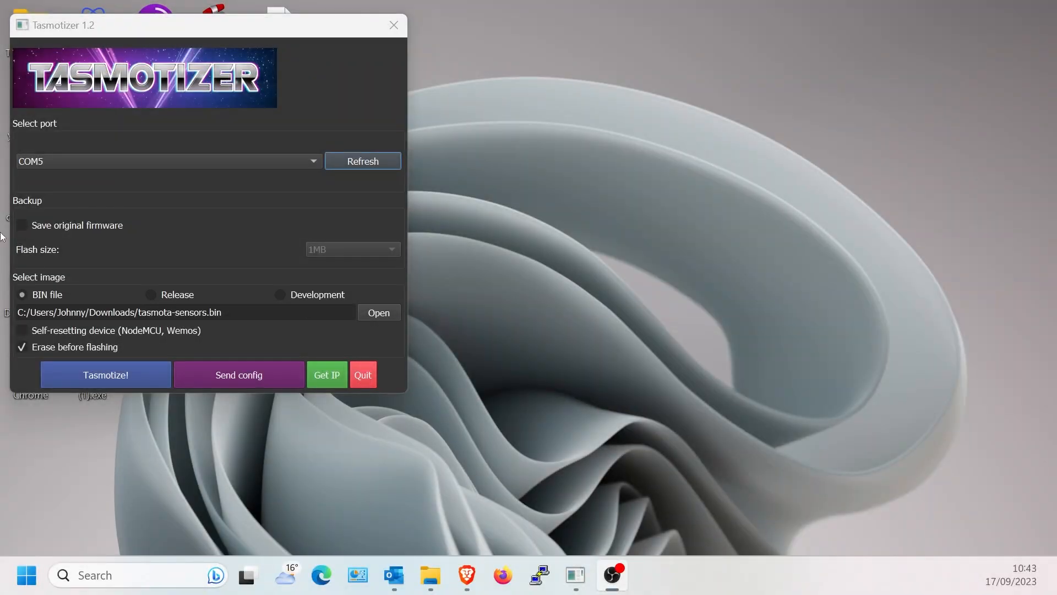
Flash the tasmota-sensors.bin image with the original firmware backup enabled.
click(21, 225)
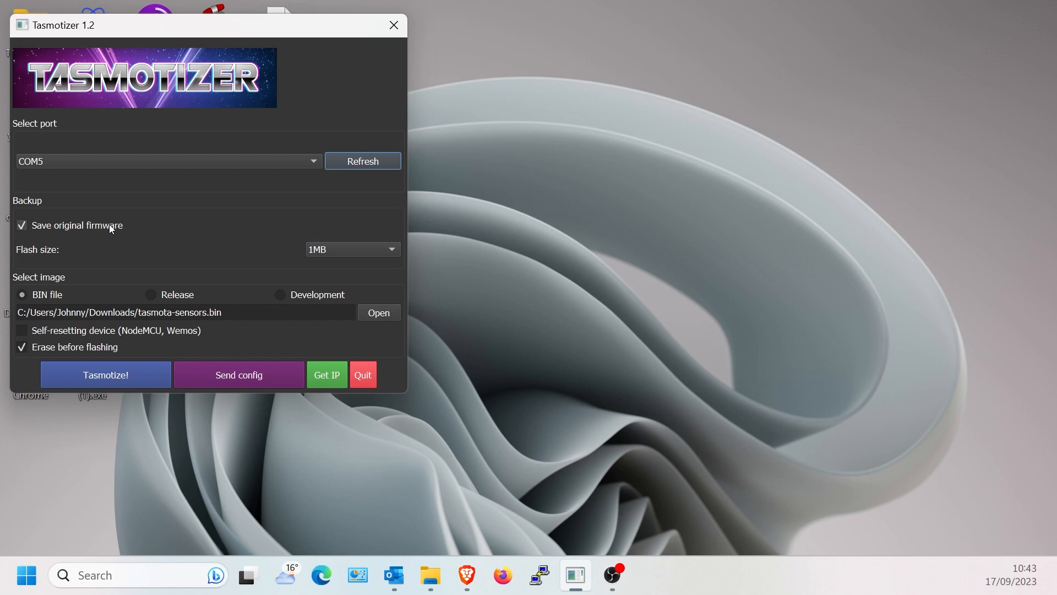
click(378, 312)
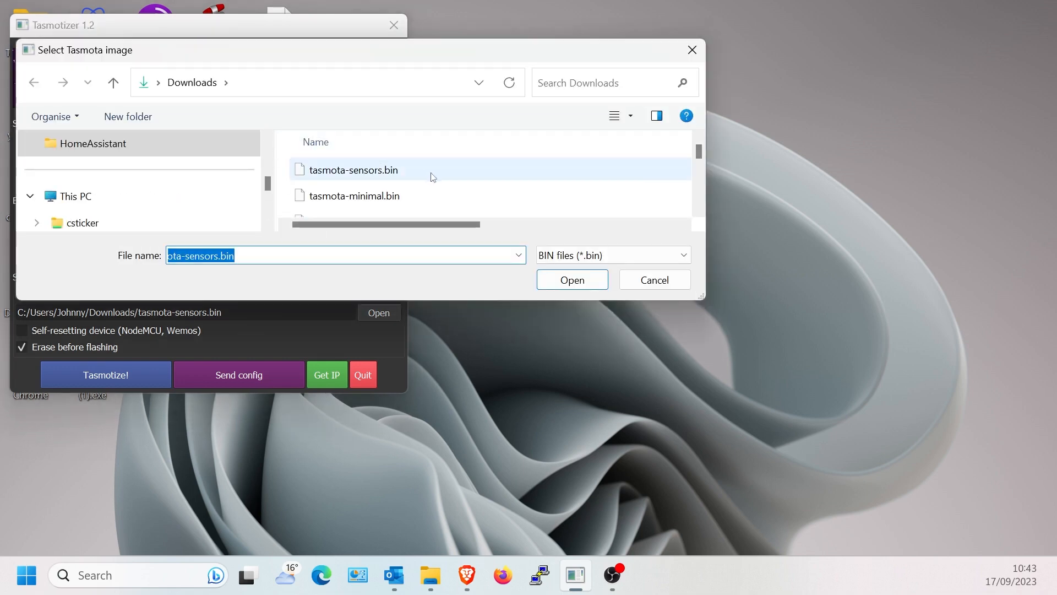
click(571, 279)
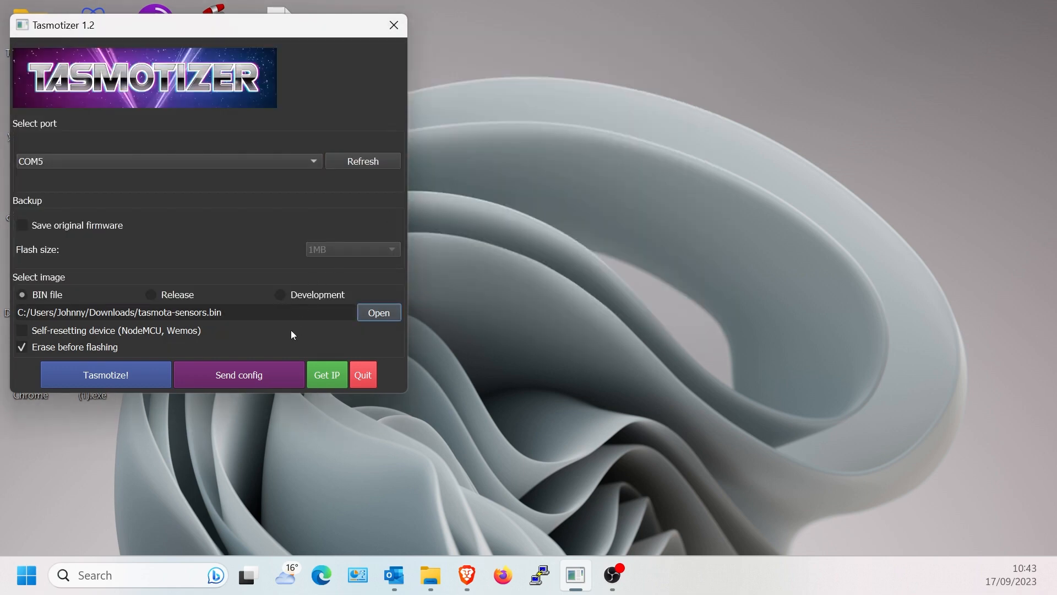
click(105, 374)
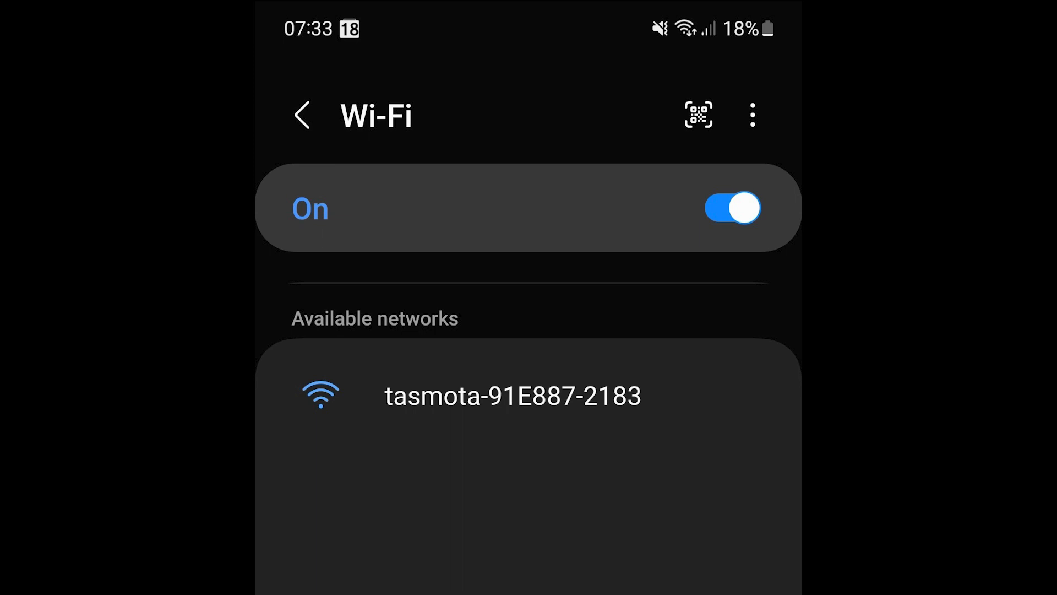
Join the tasmota-91E887-2183 network with Always connect and begin entering home Wi-Fi details.
click(513, 396)
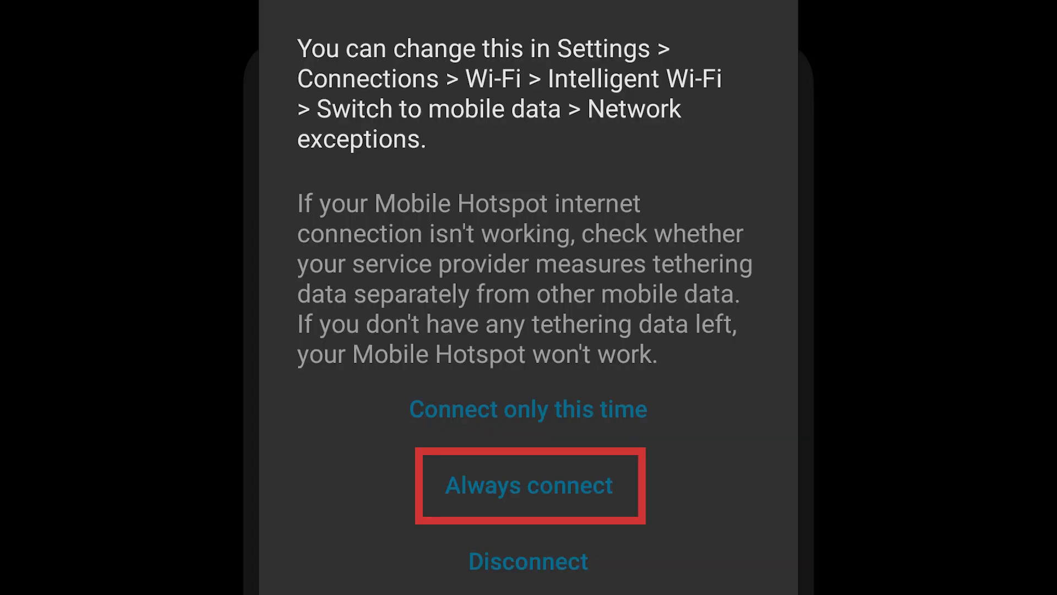
click(528, 485)
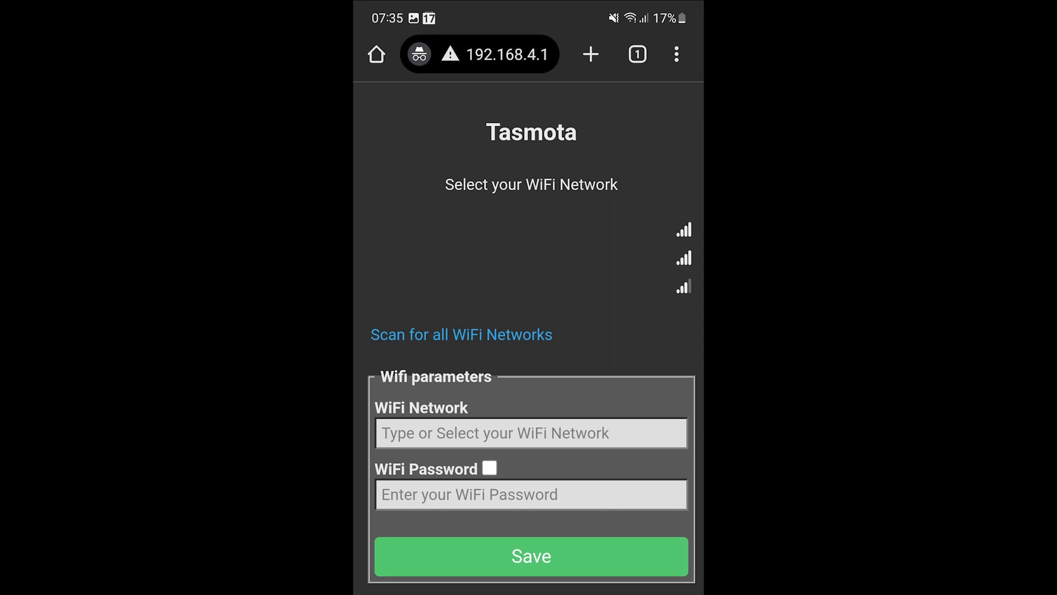
click(531, 556)
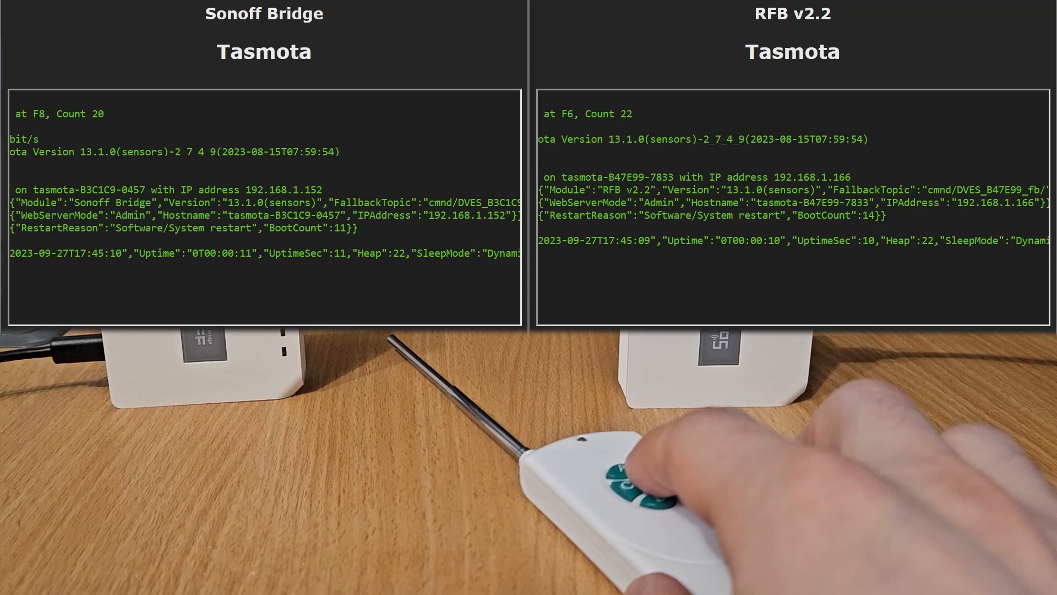
Press the RF remote button and watch RfReceived data 0x932081 appear in the RFB v2.2 console.
click(647, 485)
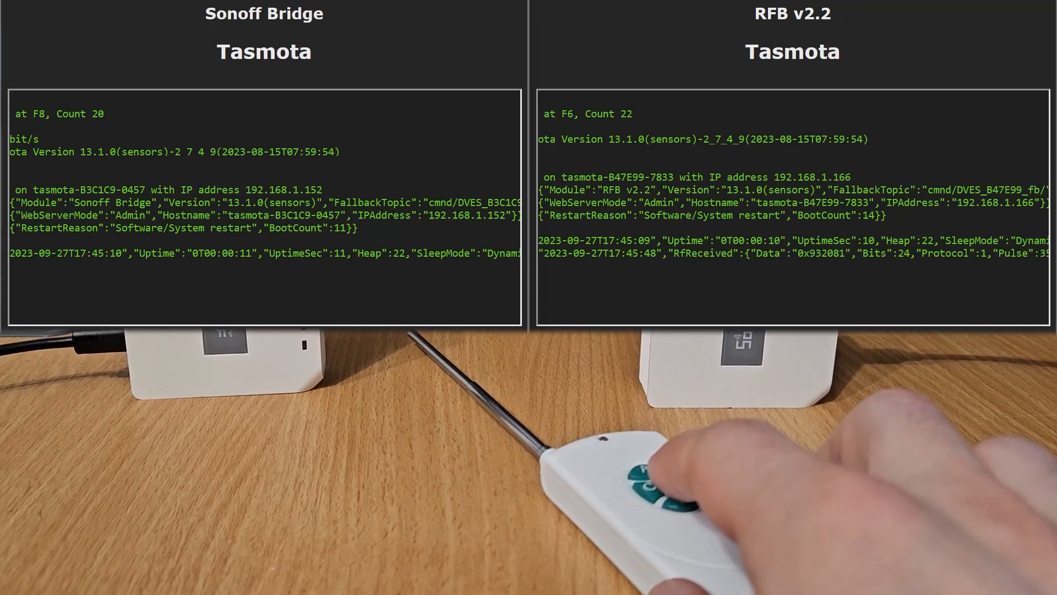
click(647, 486)
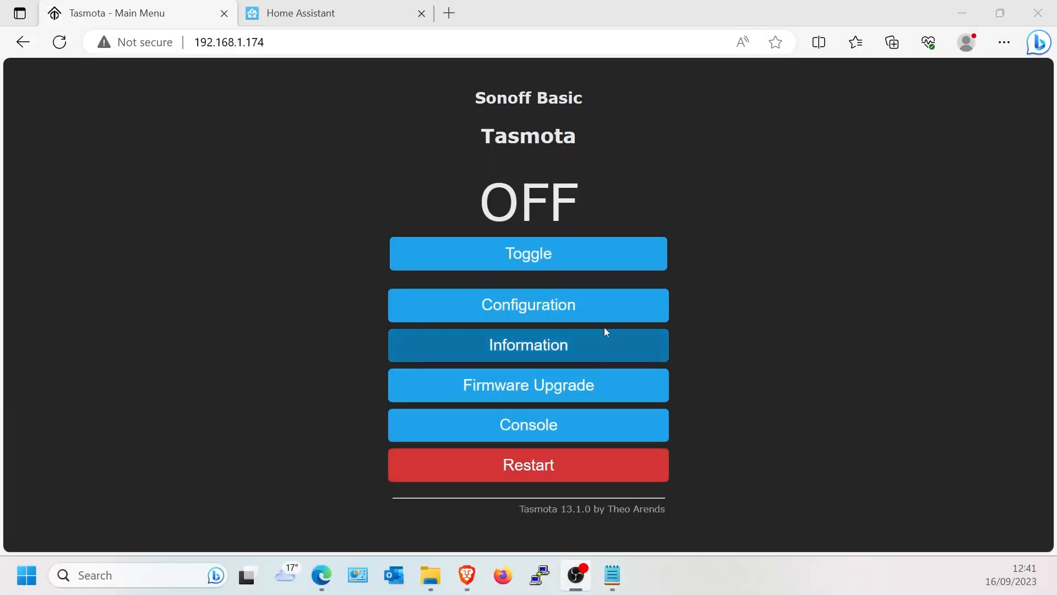
Activate the pasted RFB v2.2 template and rename the device Tasmota-Sonoff.
click(528, 304)
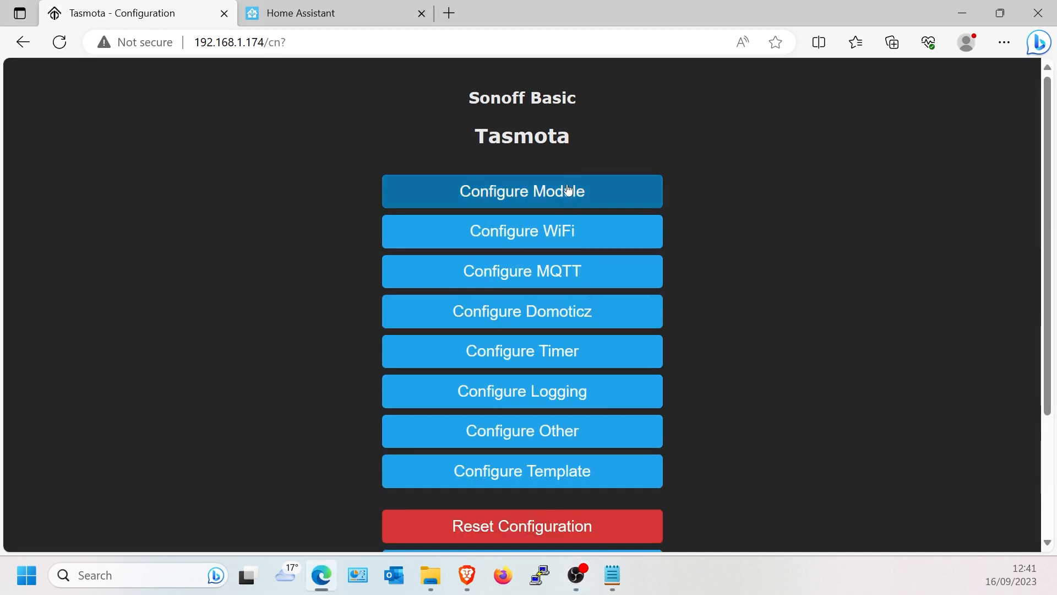
click(522, 191)
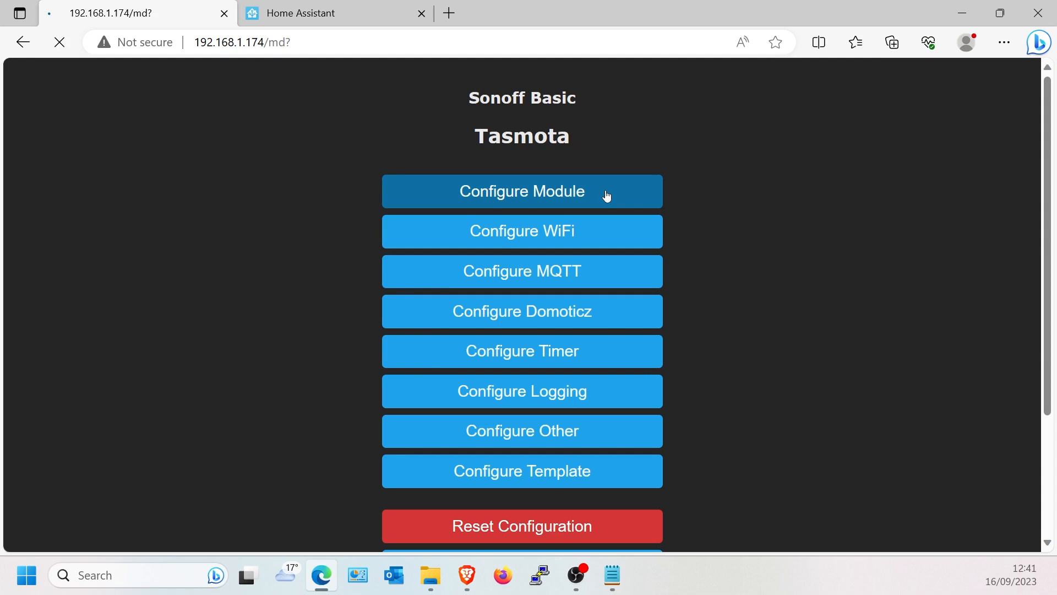
click(522, 191)
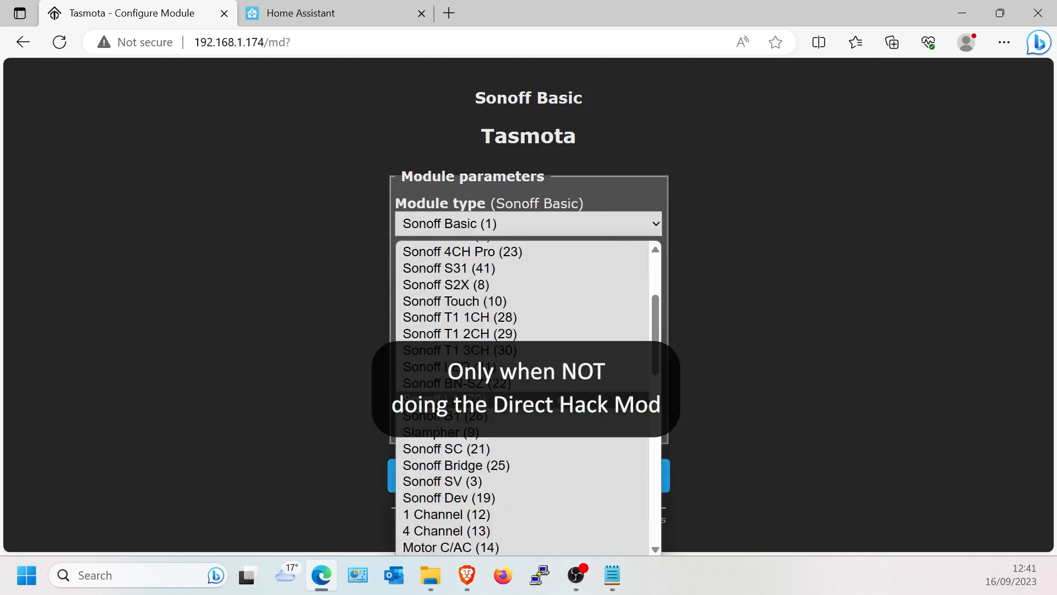
mouse_move(576, 465)
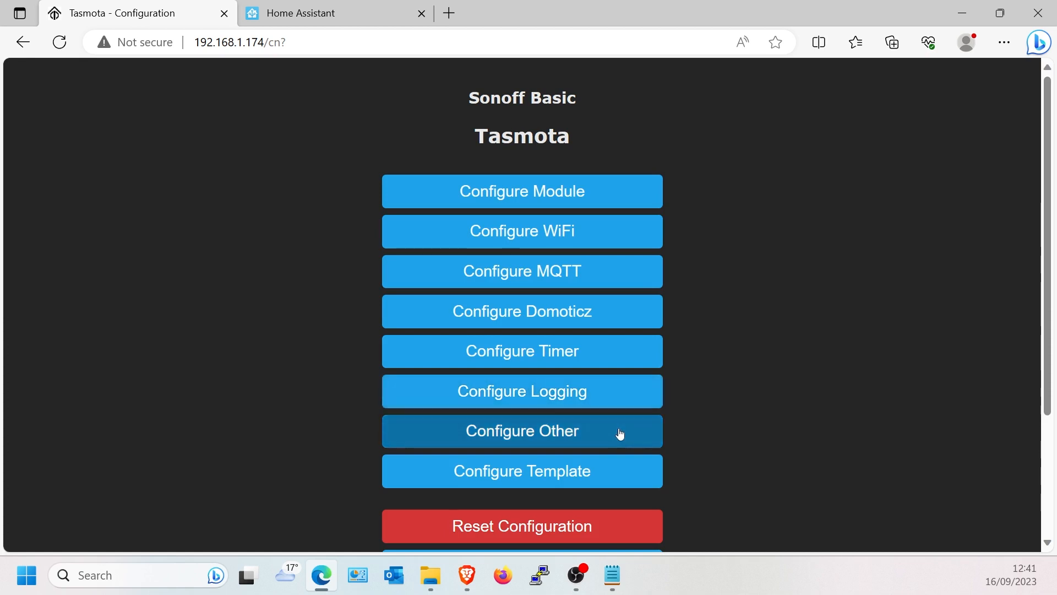
click(521, 430)
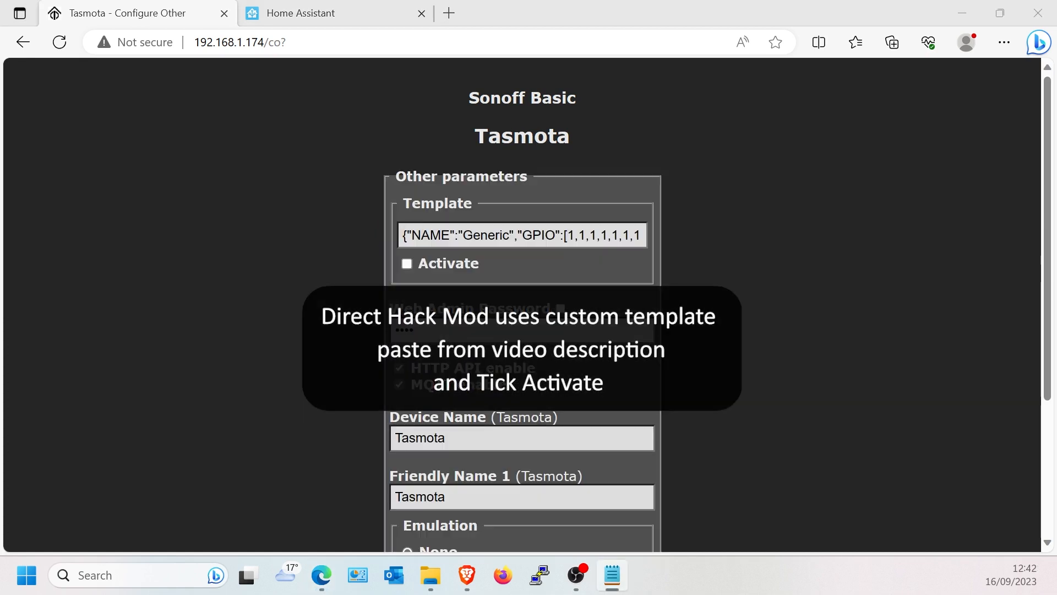
mouse_move(486, 272)
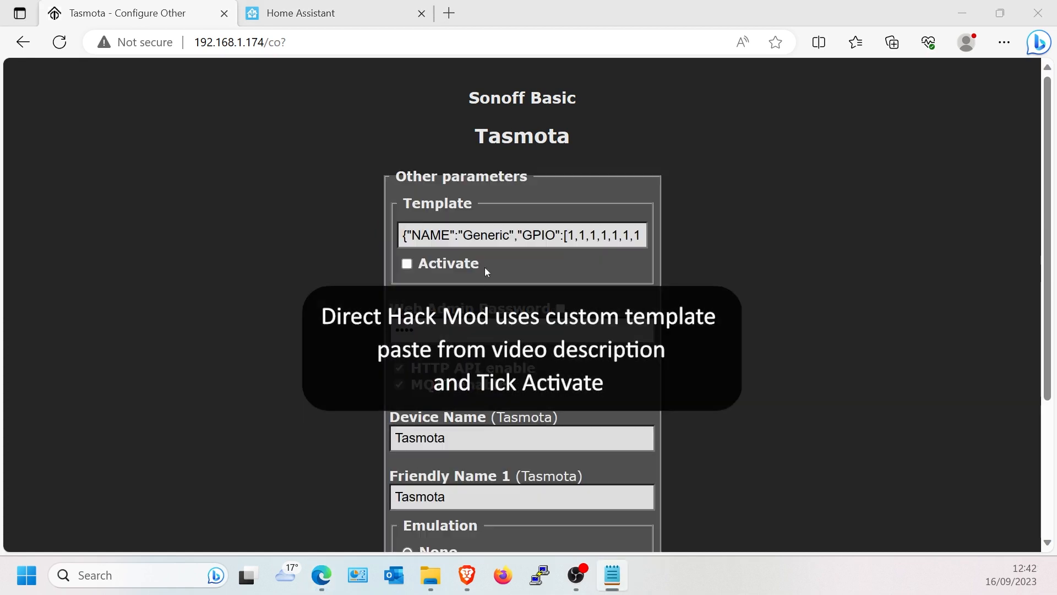
click(522, 235)
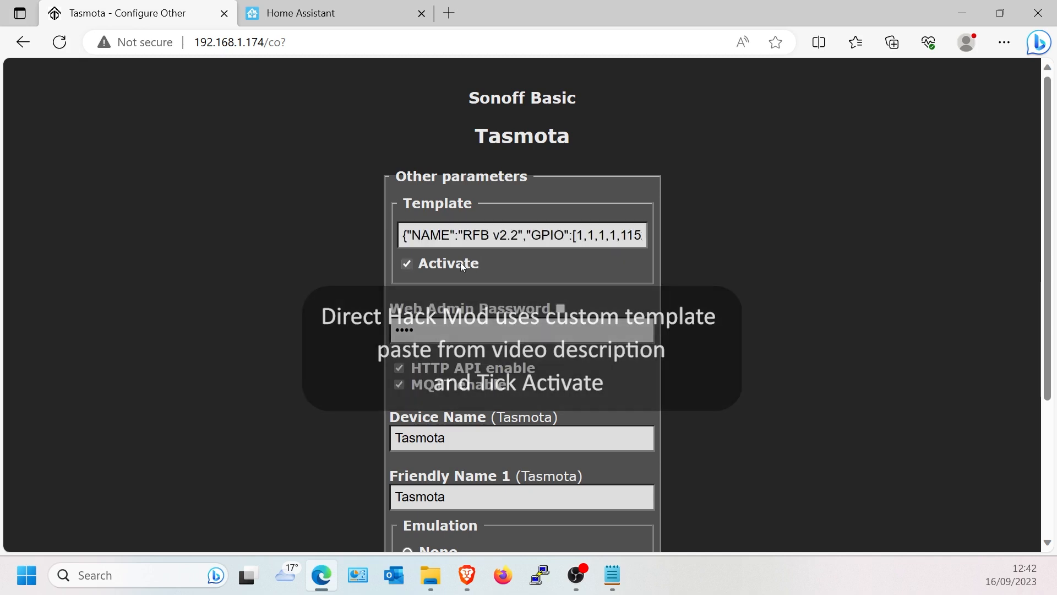
click(521, 362)
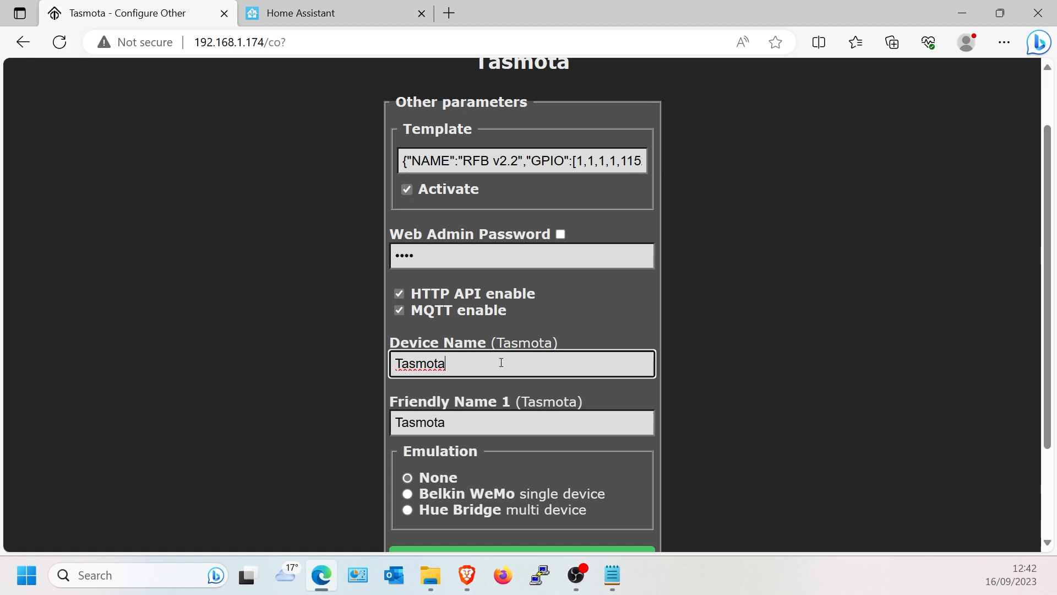
text(-Sonoff)
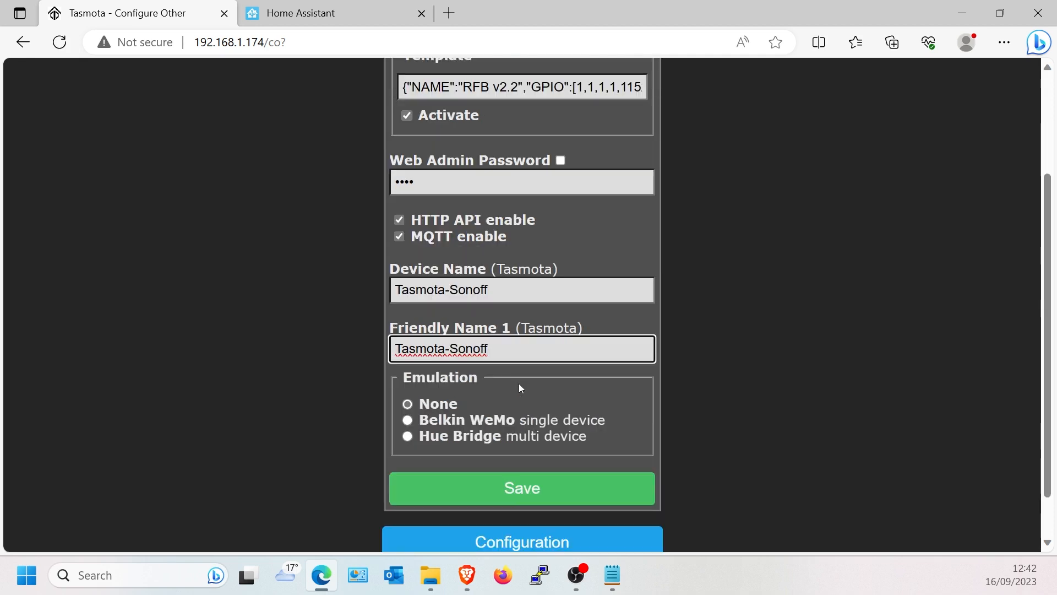
click(521, 487)
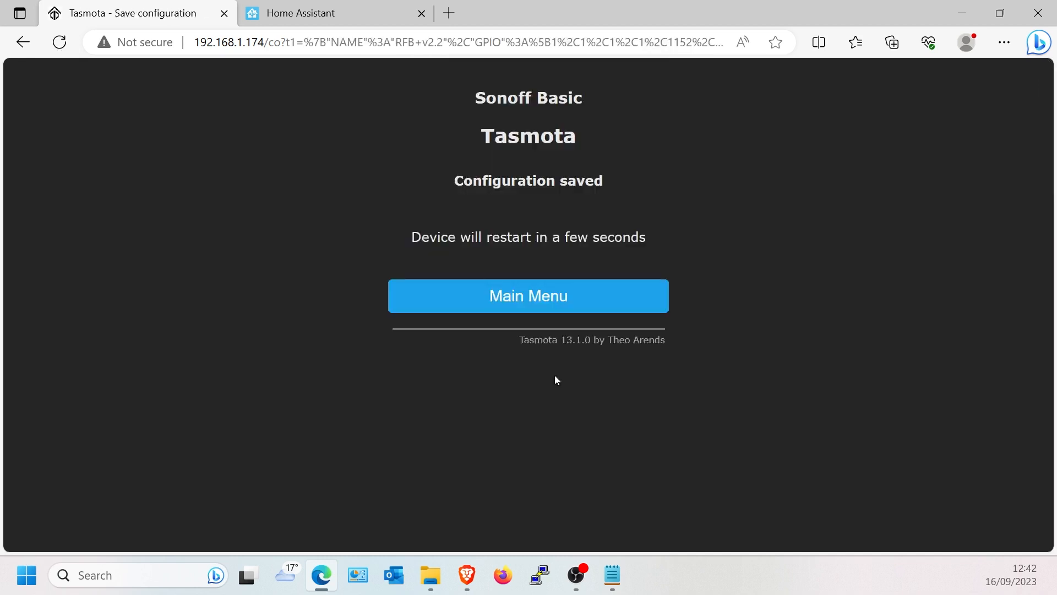
Set and save a new hostname in the device's Wi-Fi configuration.
click(528, 295)
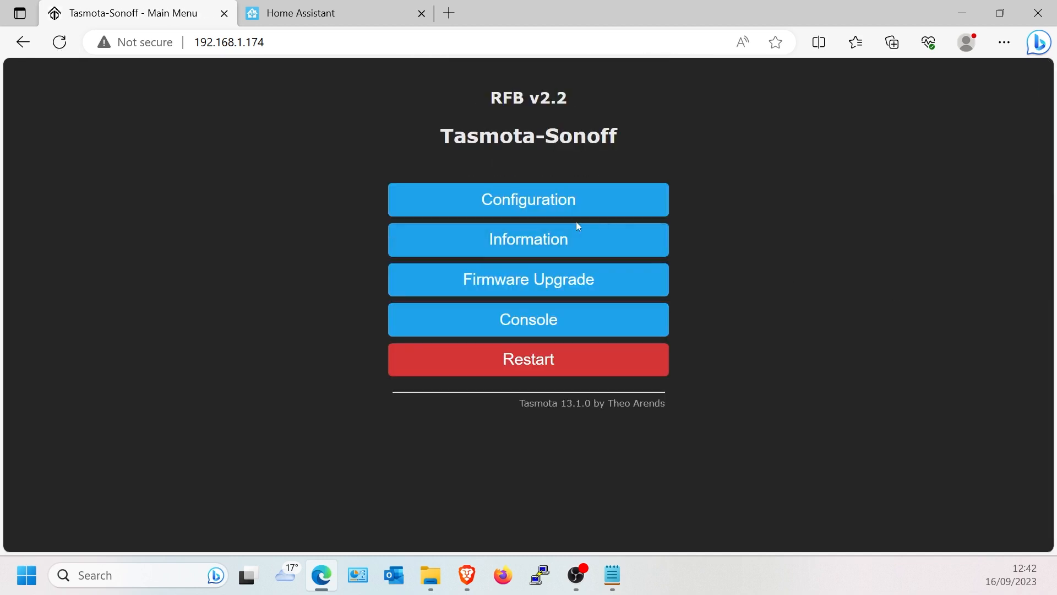
click(528, 199)
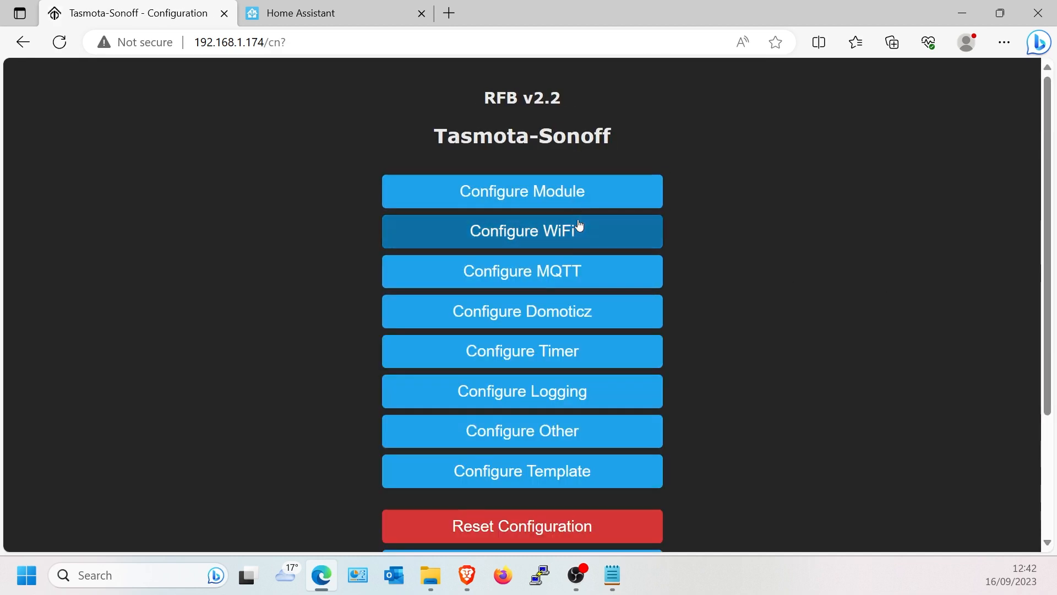
click(521, 231)
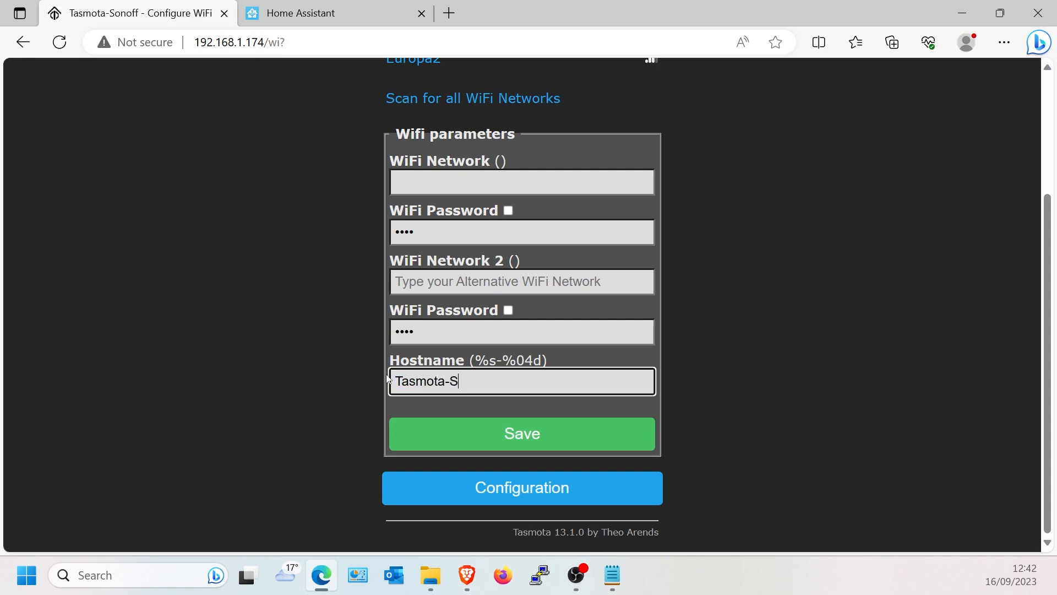
click(522, 433)
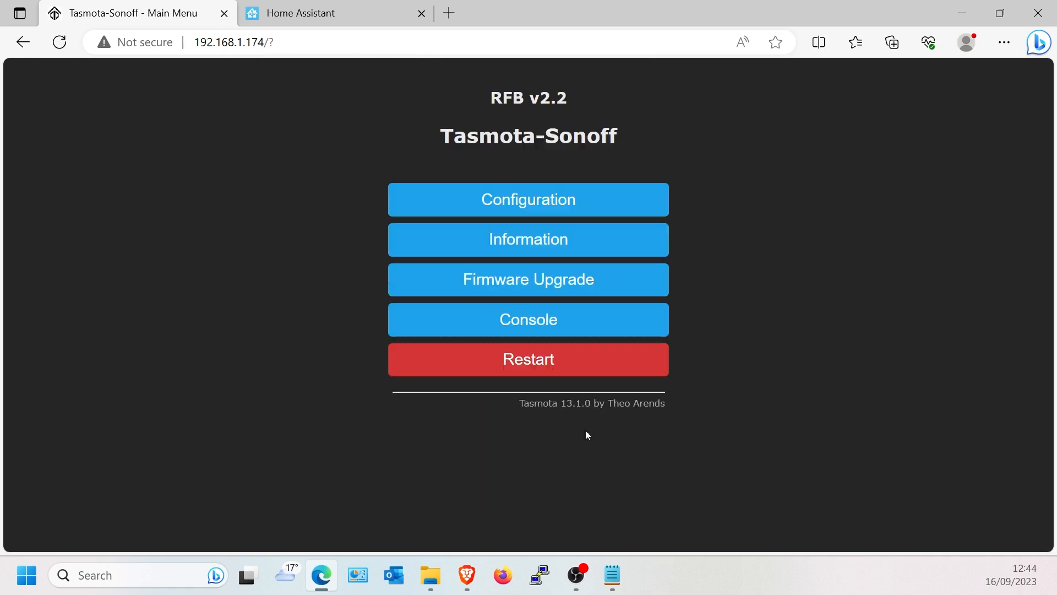
Add person mqtt_user with a login allowed only from the local network.
click(324, 13)
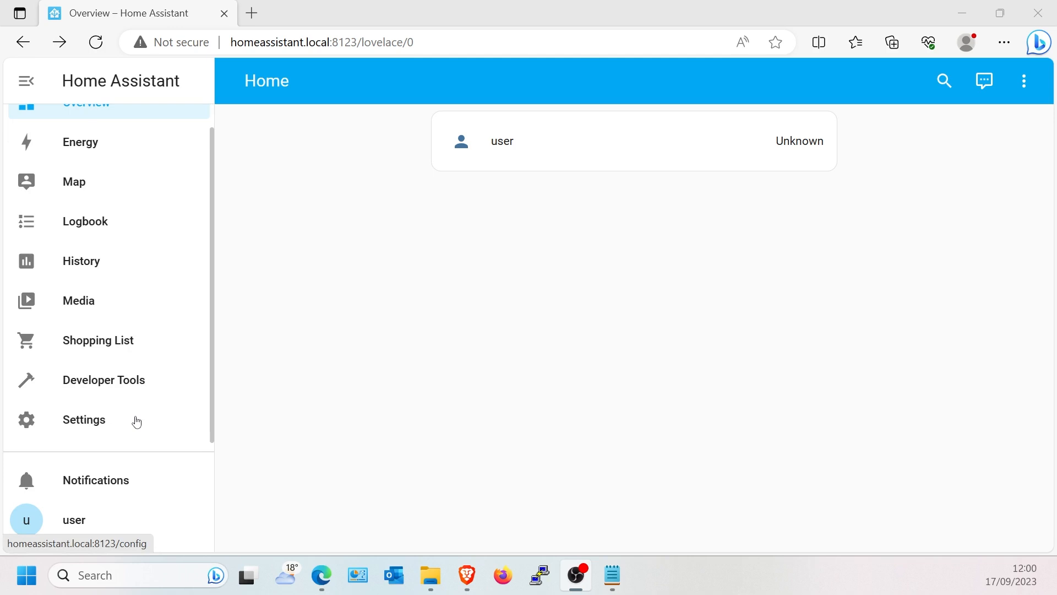
click(83, 418)
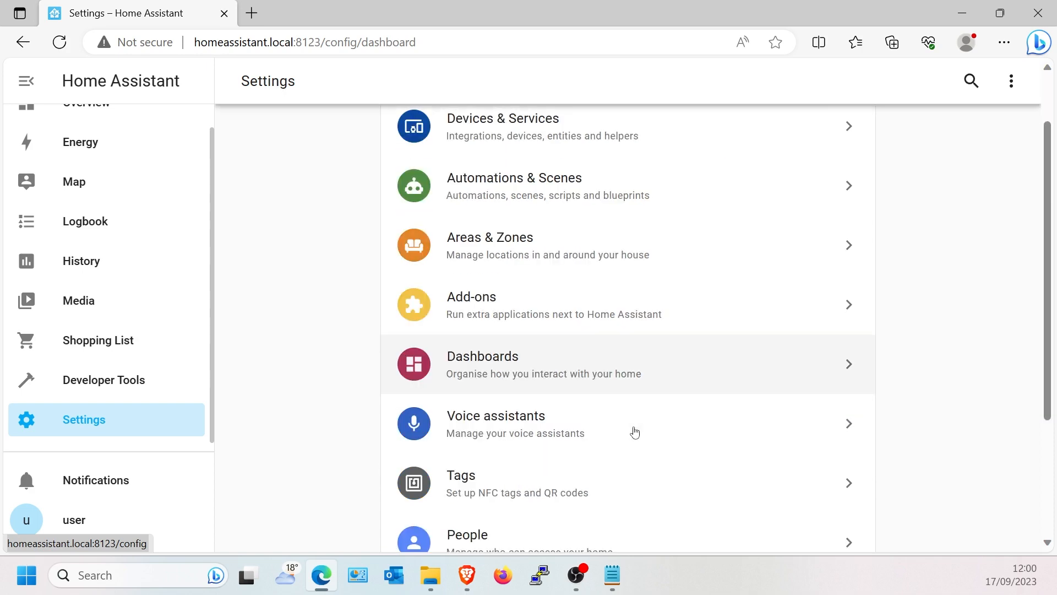
click(466, 534)
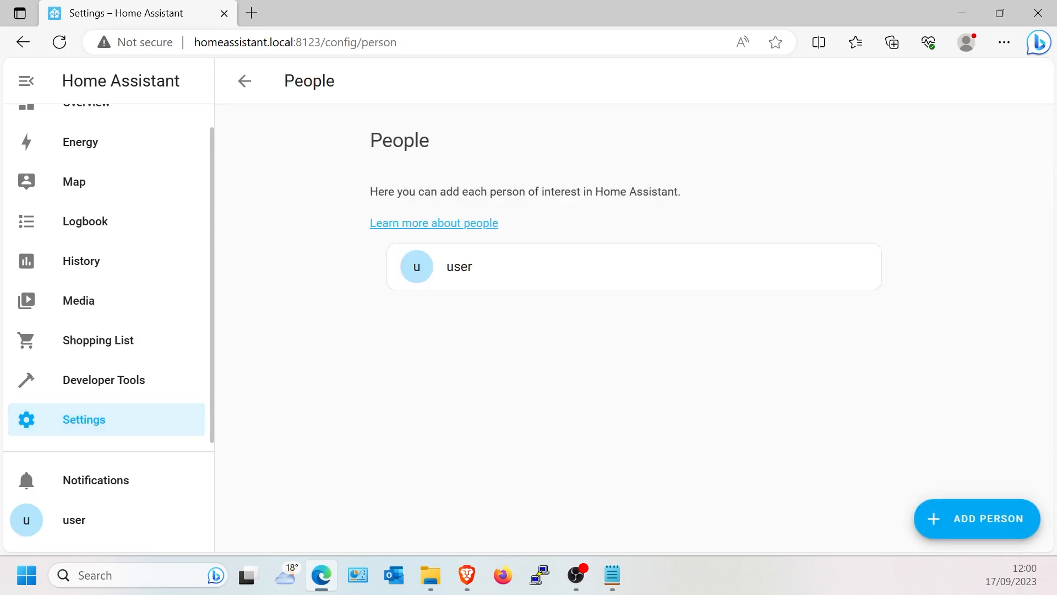
click(976, 519)
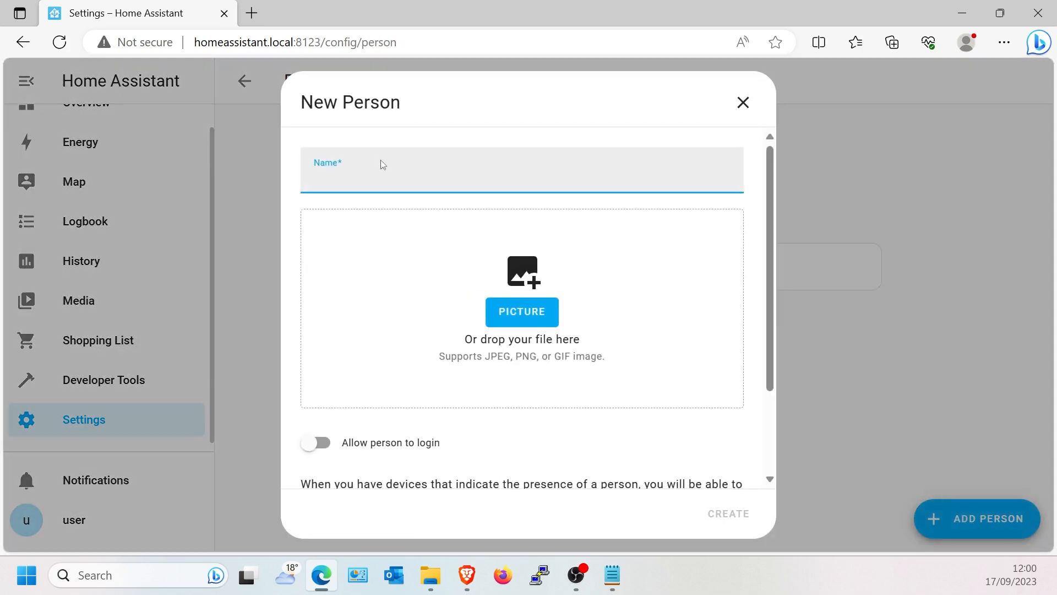
text(mqtt_user)
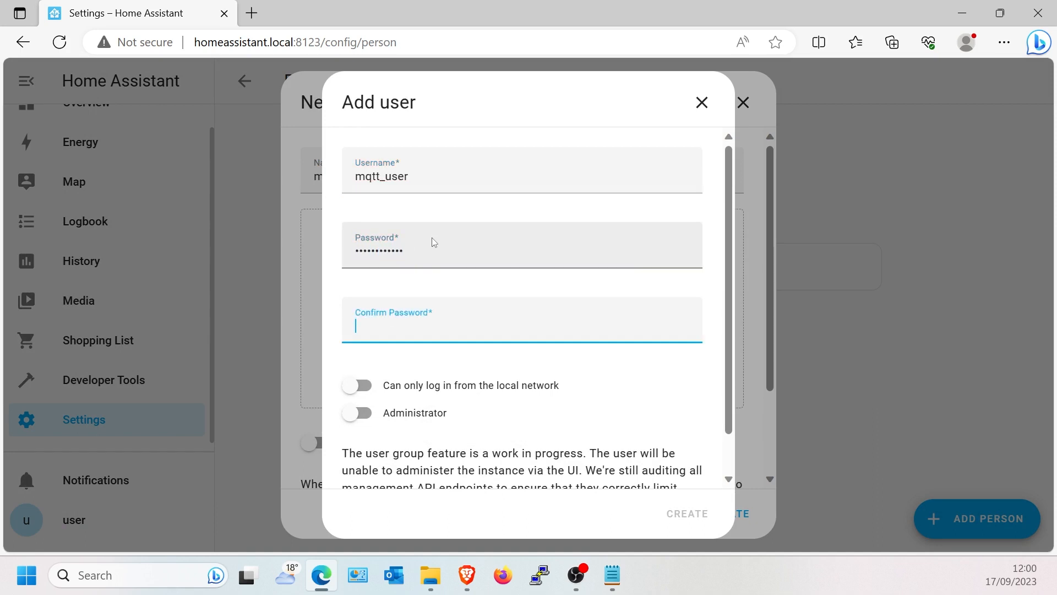
click(357, 384)
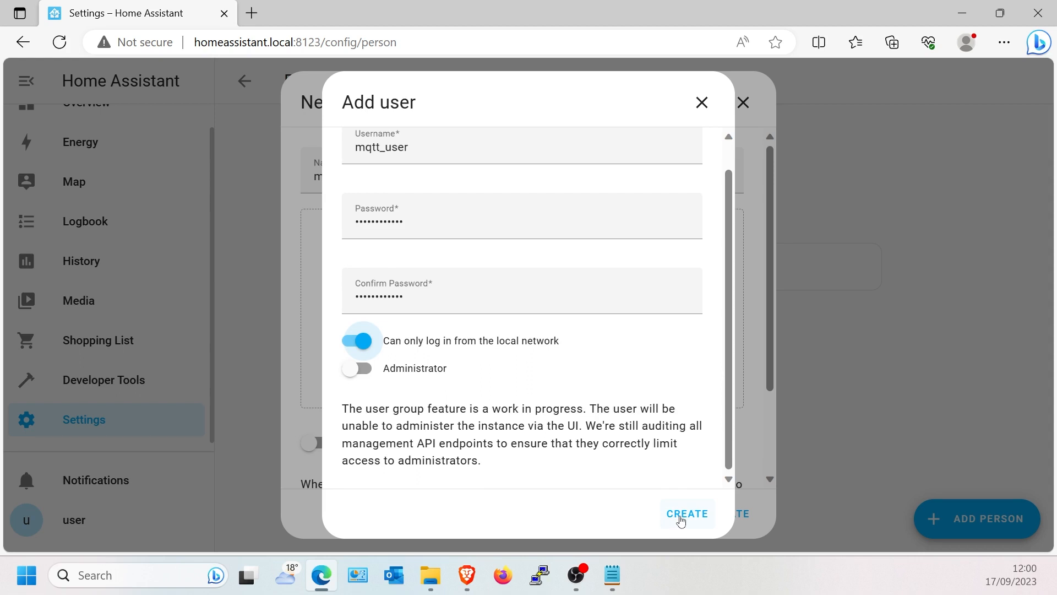
click(686, 513)
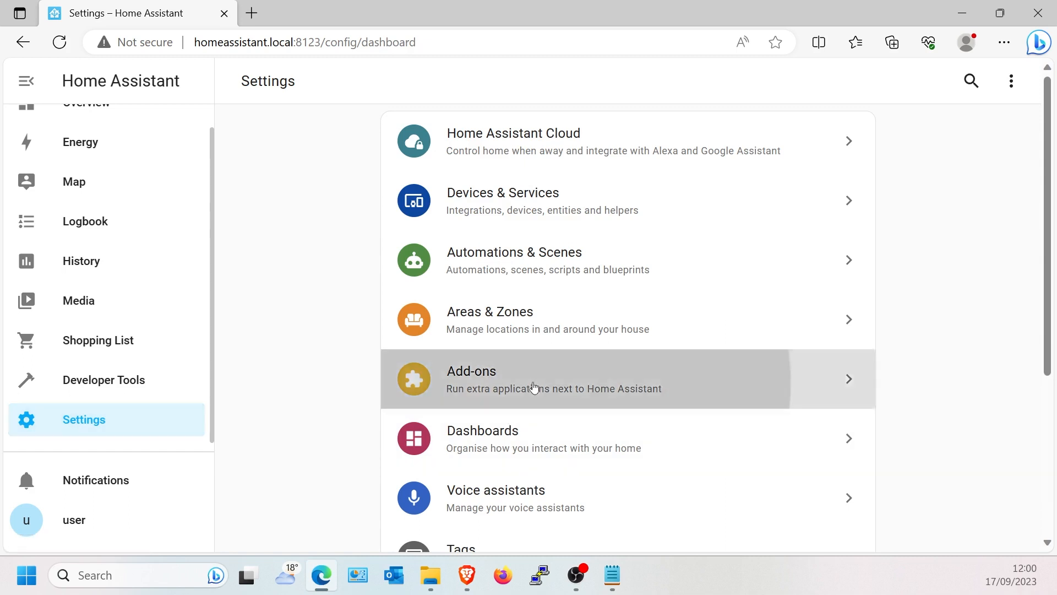
Find the Mosquitto broker via an 'mqtt' add-on store search, install it, and start it.
click(534, 378)
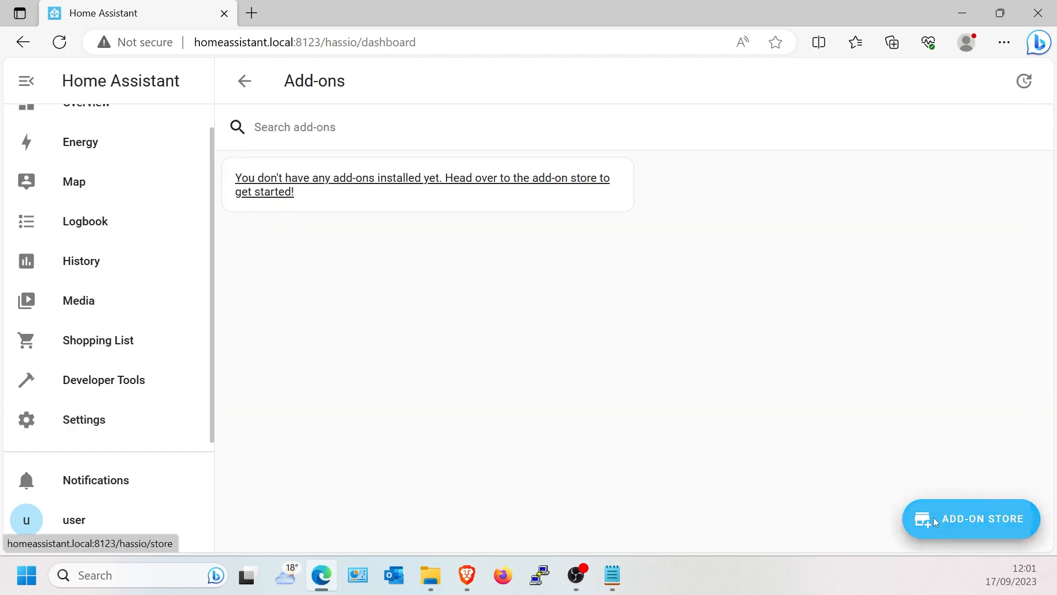
click(978, 519)
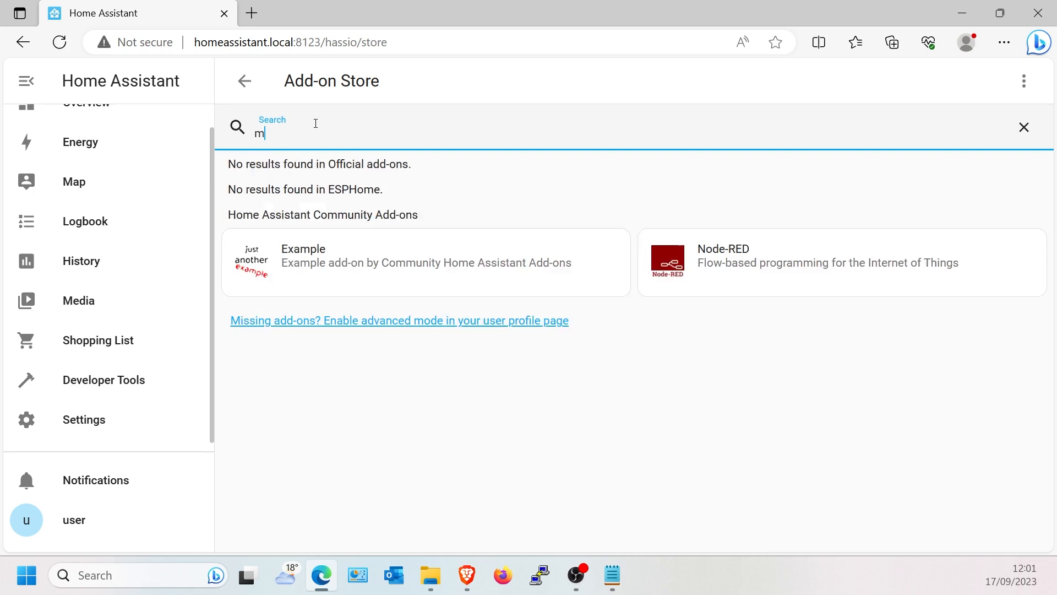
text(qtt)
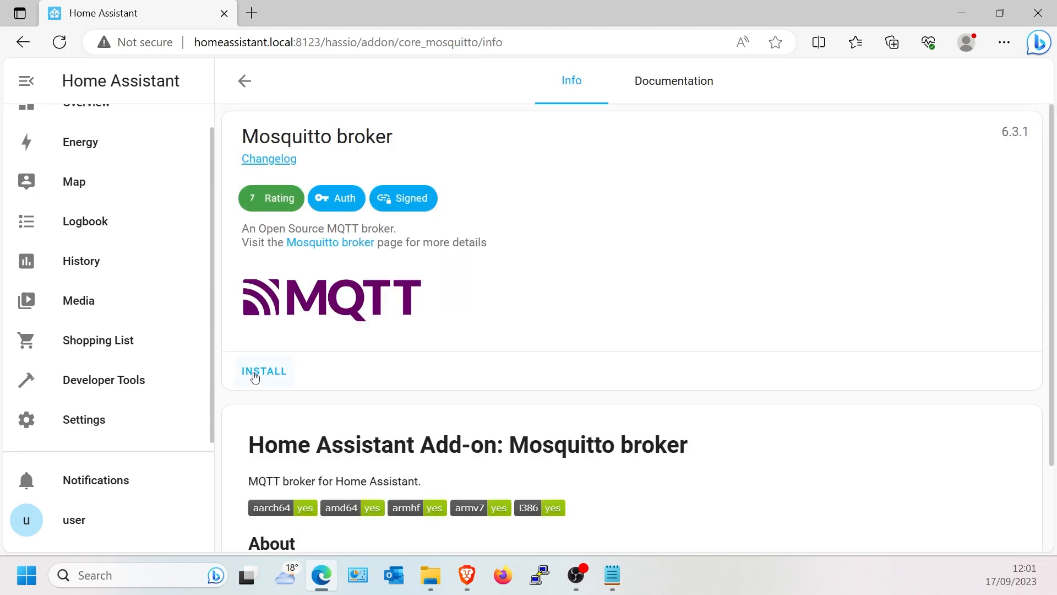
click(263, 371)
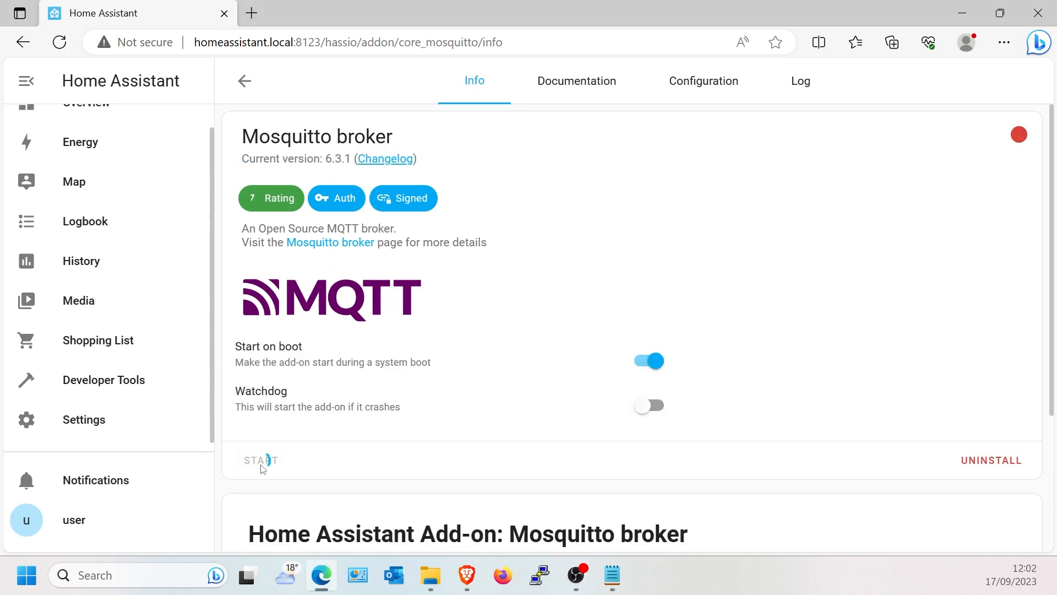
click(83, 419)
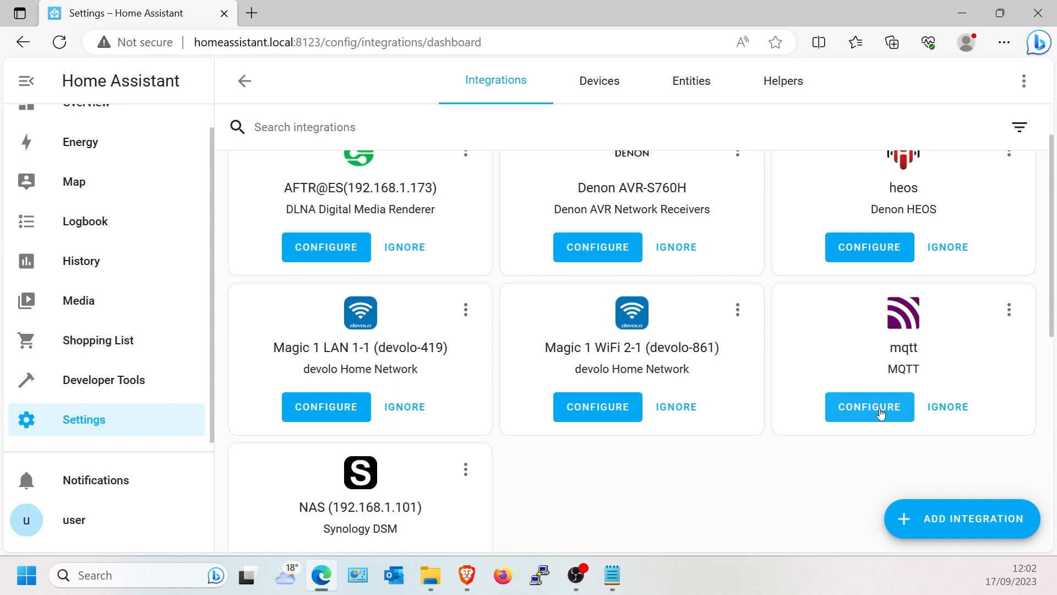
mouse_move(867, 430)
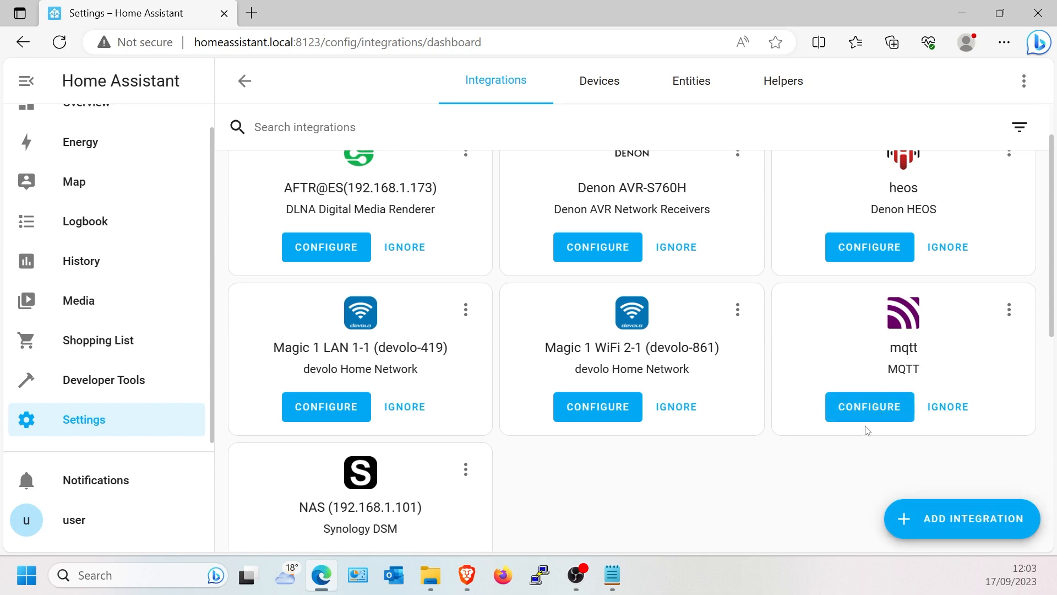
Configure the discovered MQTT integration and submit to use the Mosquitto add-on broker.
click(868, 406)
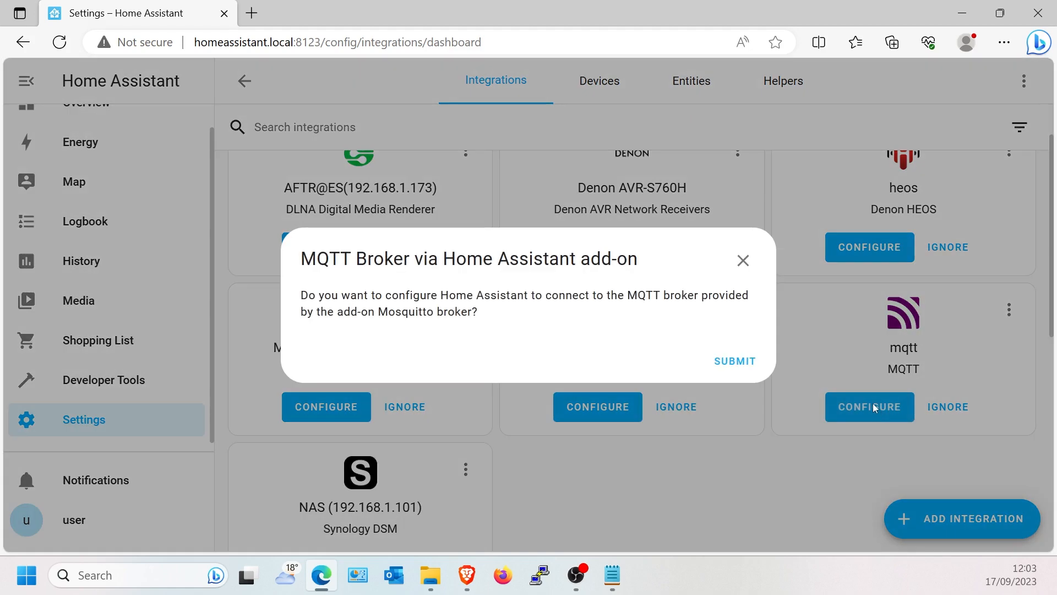
click(734, 360)
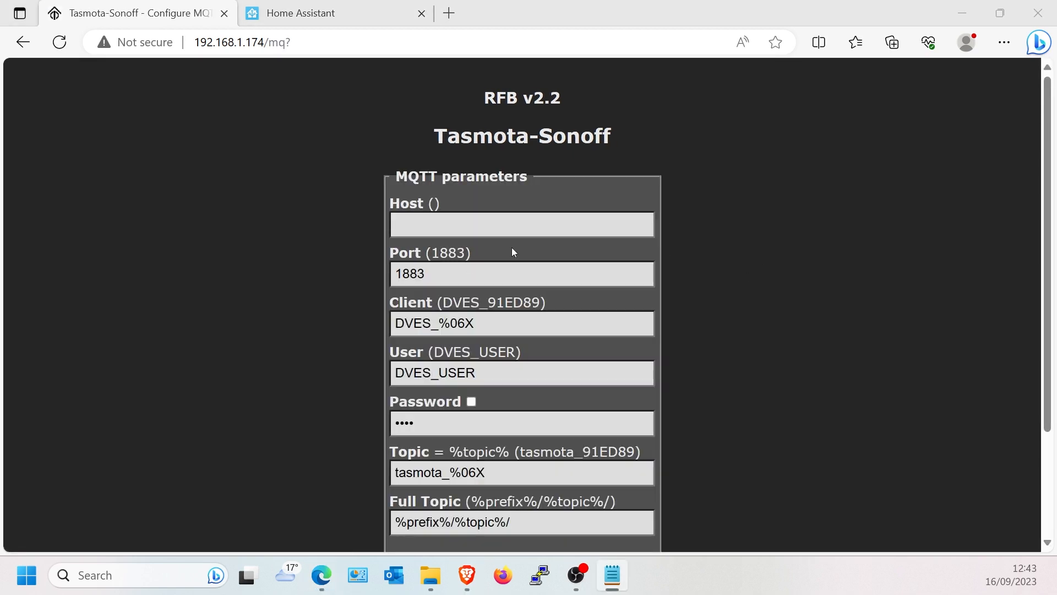
Save MQTT host homeassistant.local, user mqtt_user, topic tasmota_sonoff, then check the console.
text(homeassistant.local)
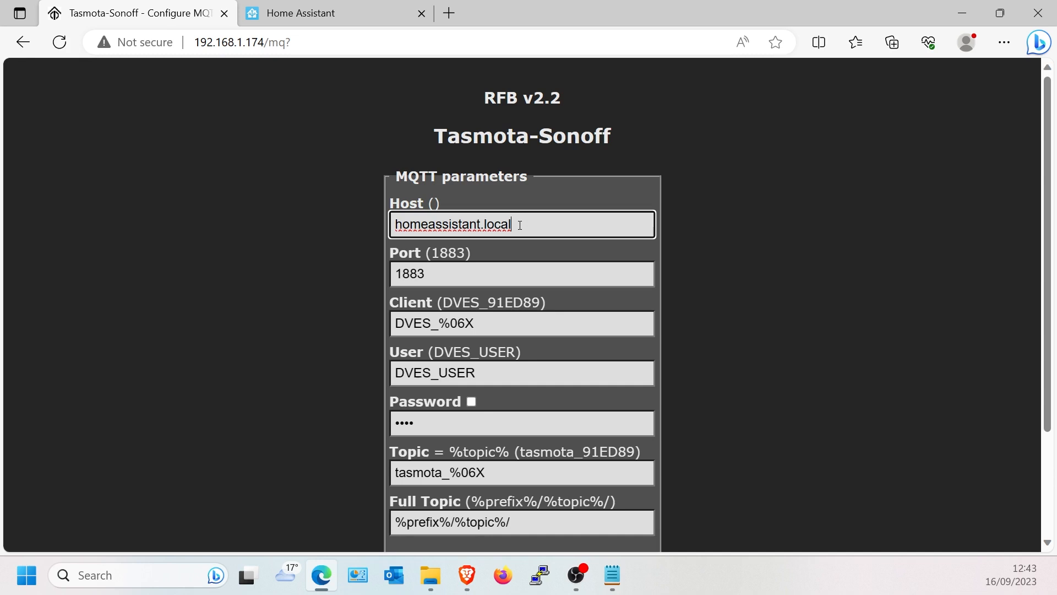
click(522, 373)
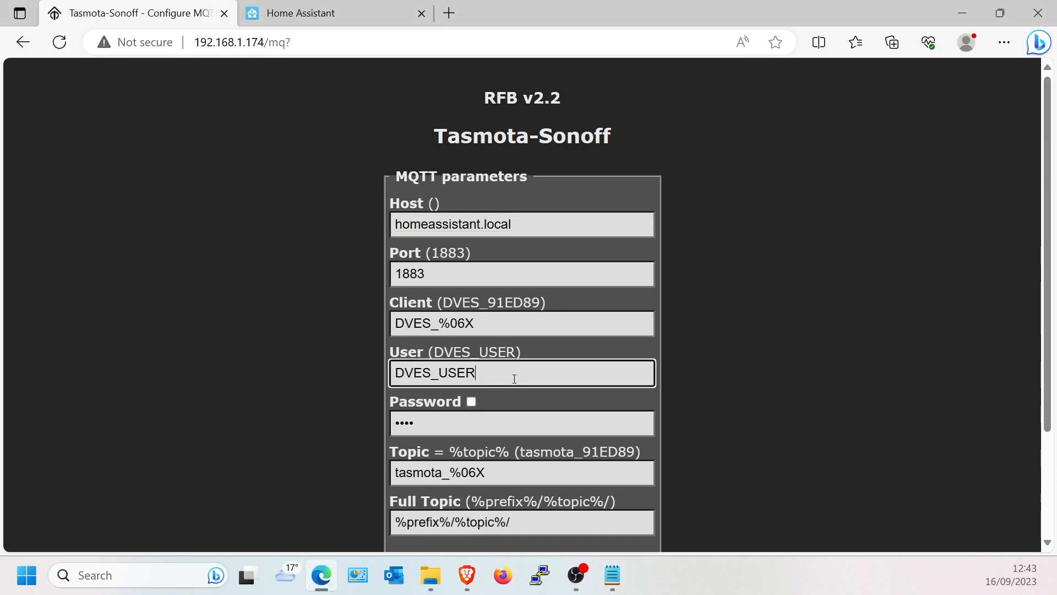
text(mqtt_user)
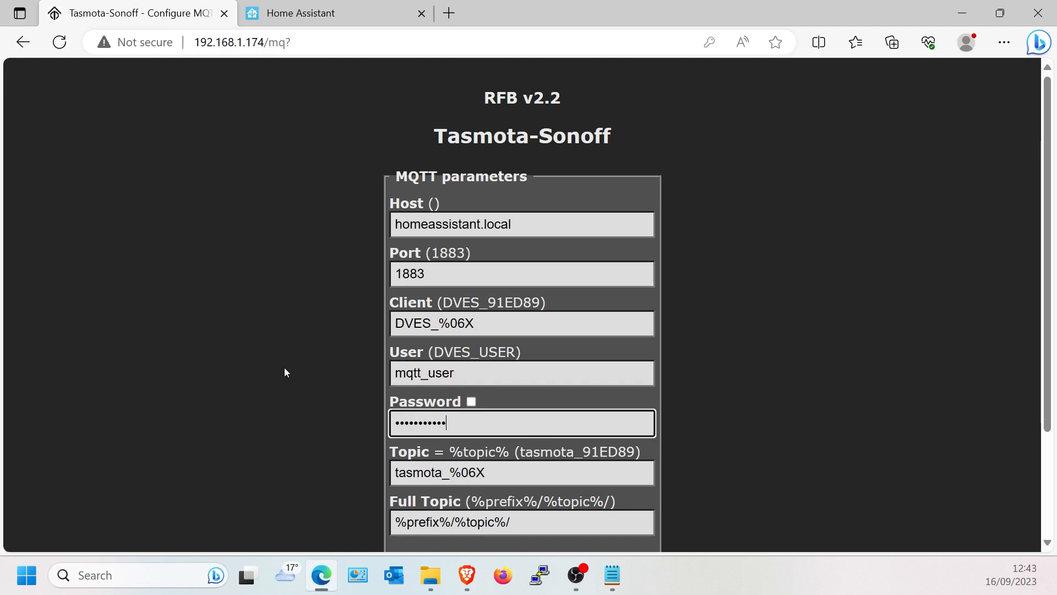
scroll(down, 3)
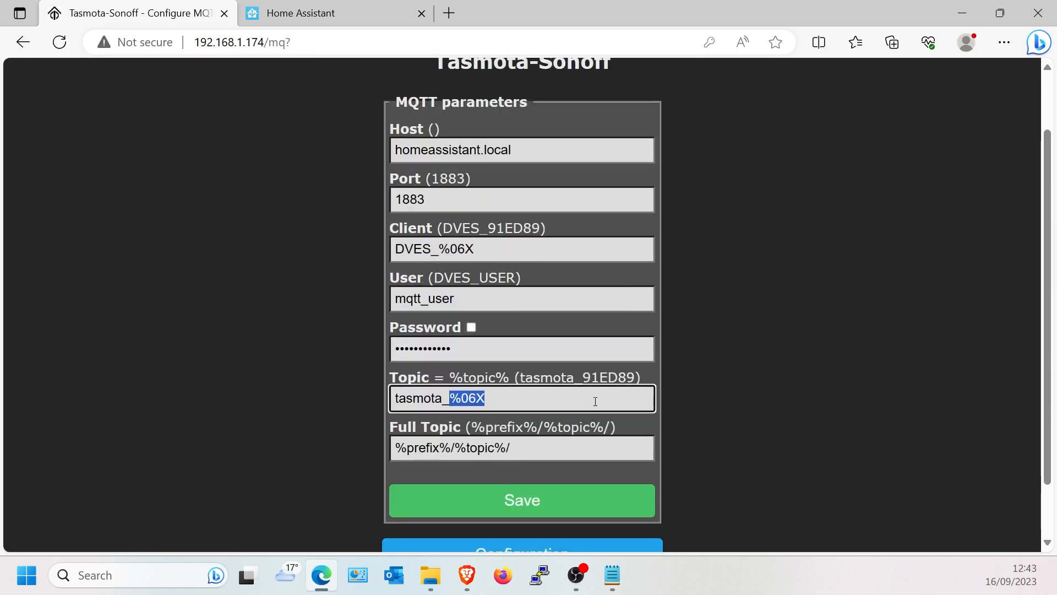
text(sonoff)
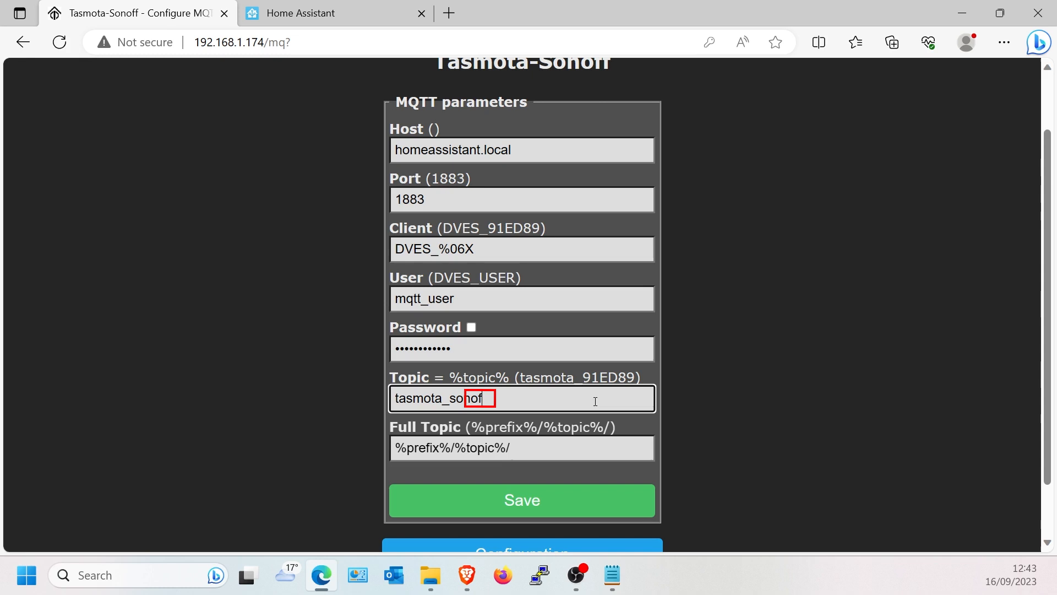
click(521, 500)
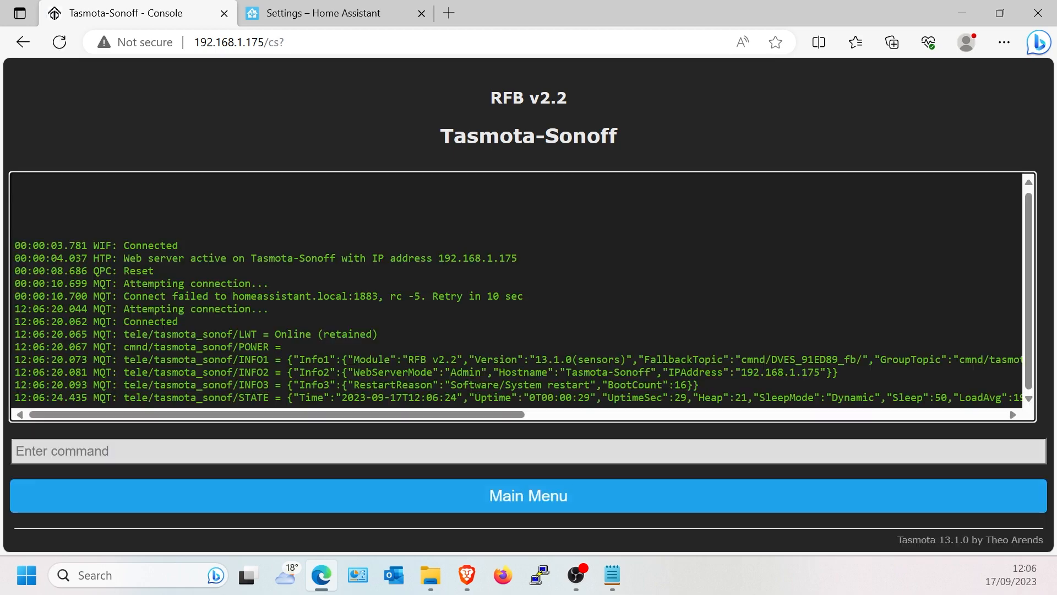
double_click(150, 321)
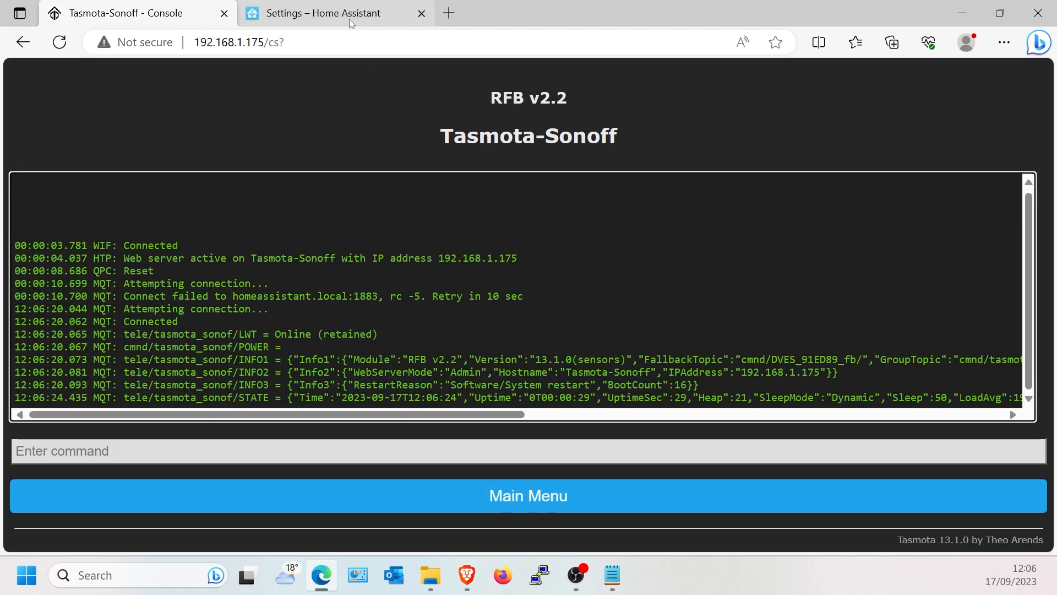
Search integrations for 'tasmo' and confirm setup of the discovered Tasmota device.
click(322, 12)
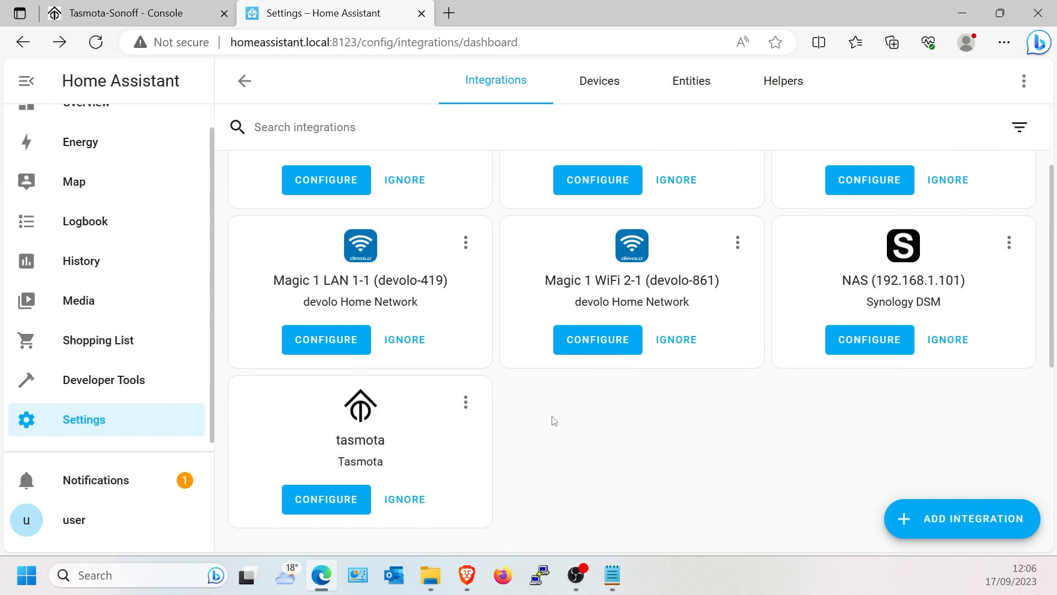
click(244, 81)
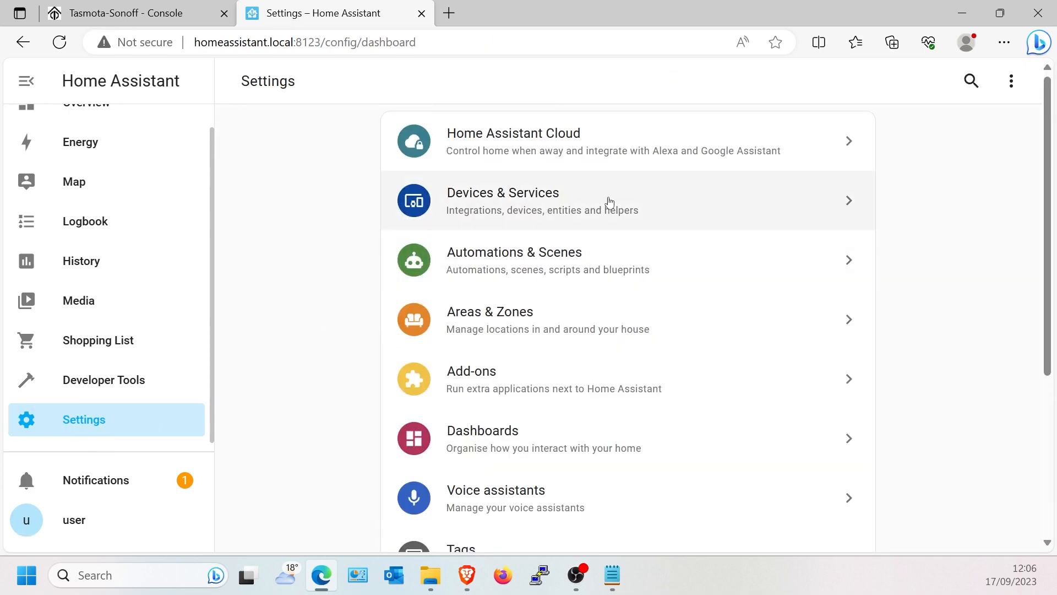
click(502, 200)
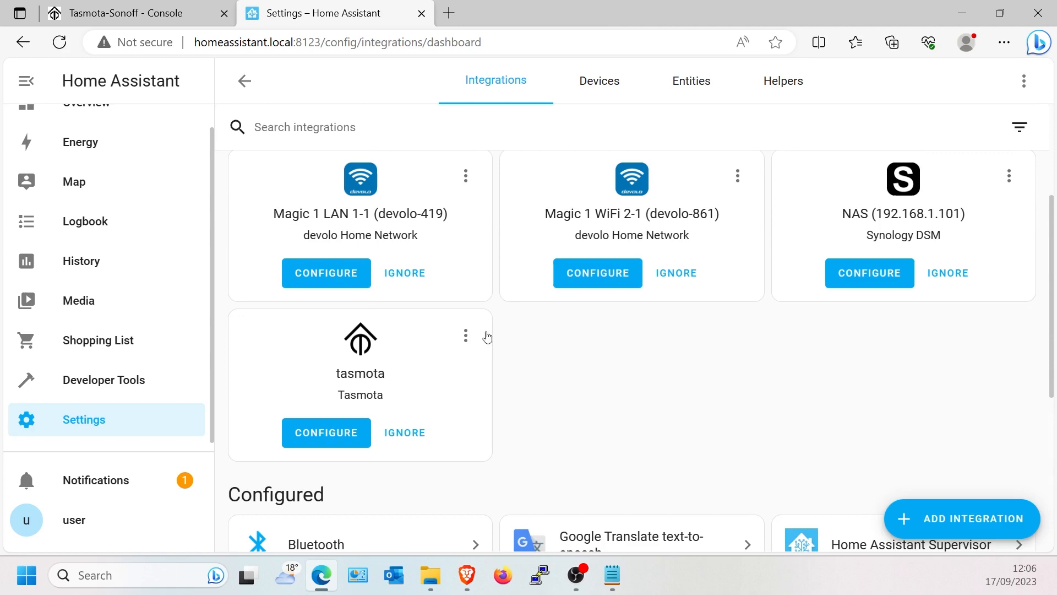
mouse_move(794, 459)
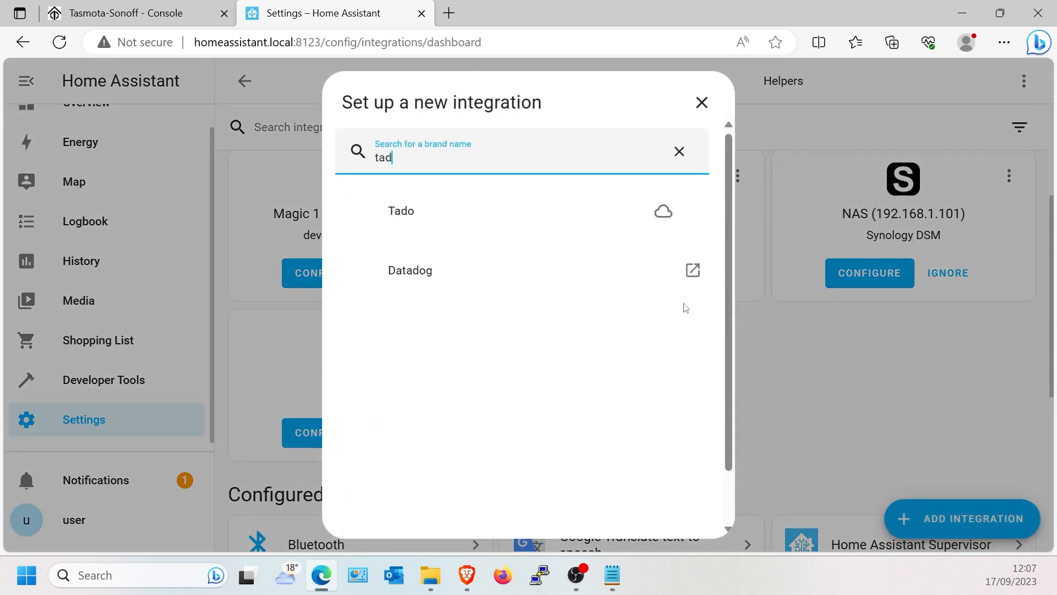
text(tasmo)
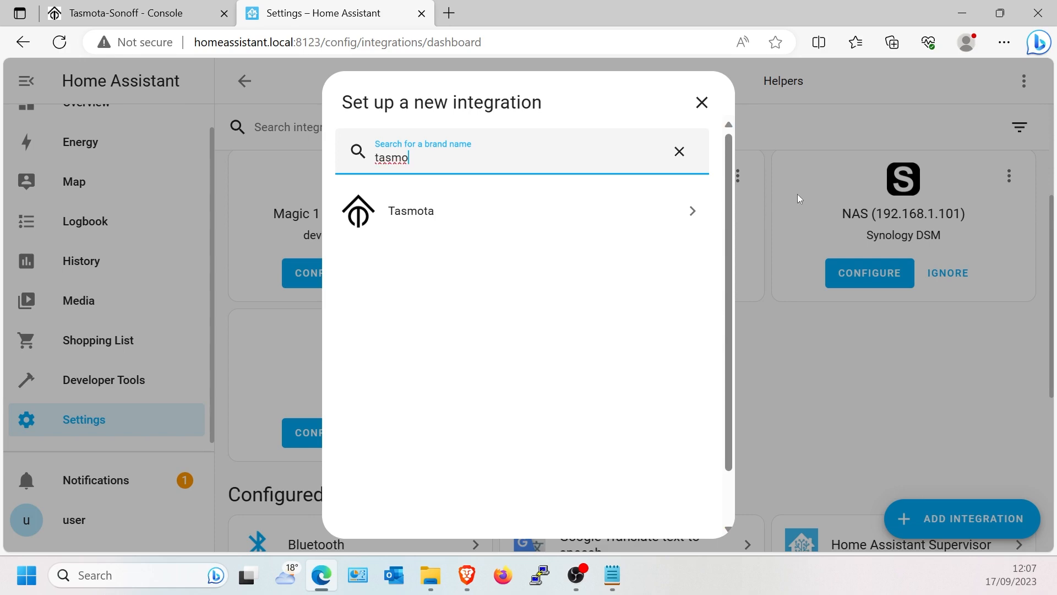
click(410, 210)
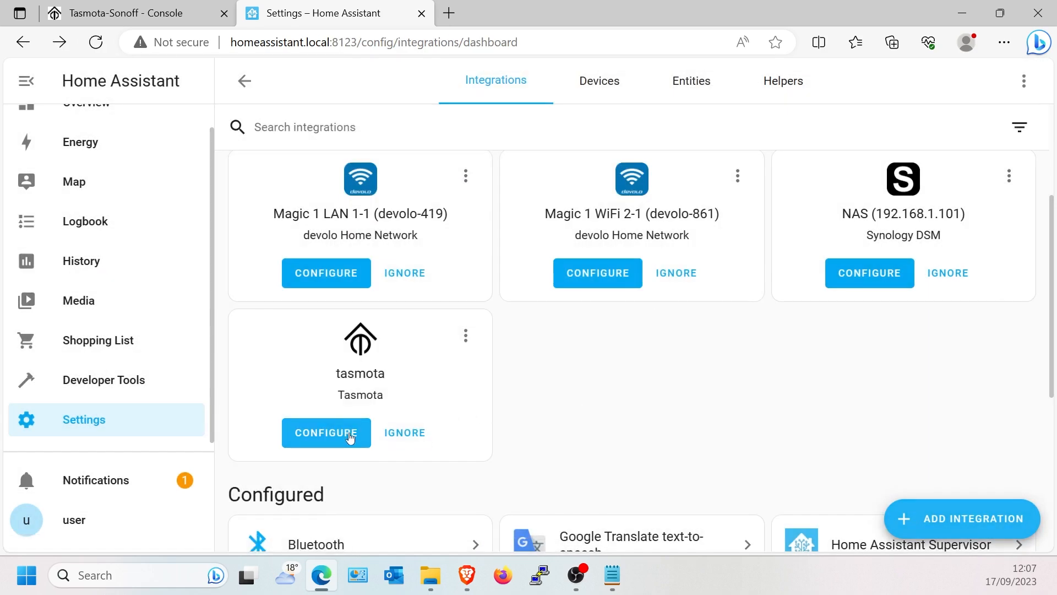
click(325, 432)
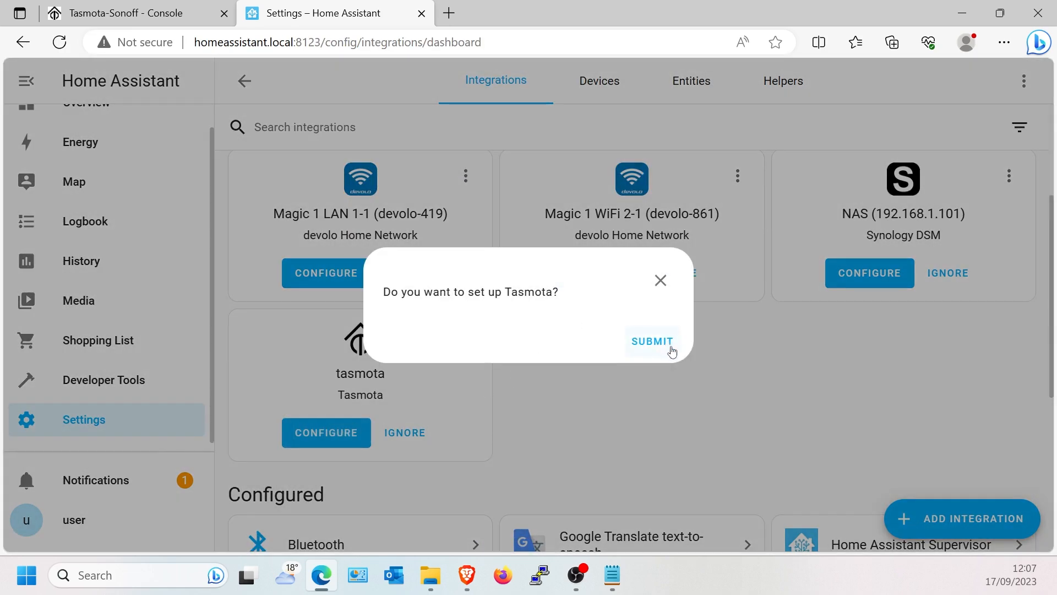
click(651, 340)
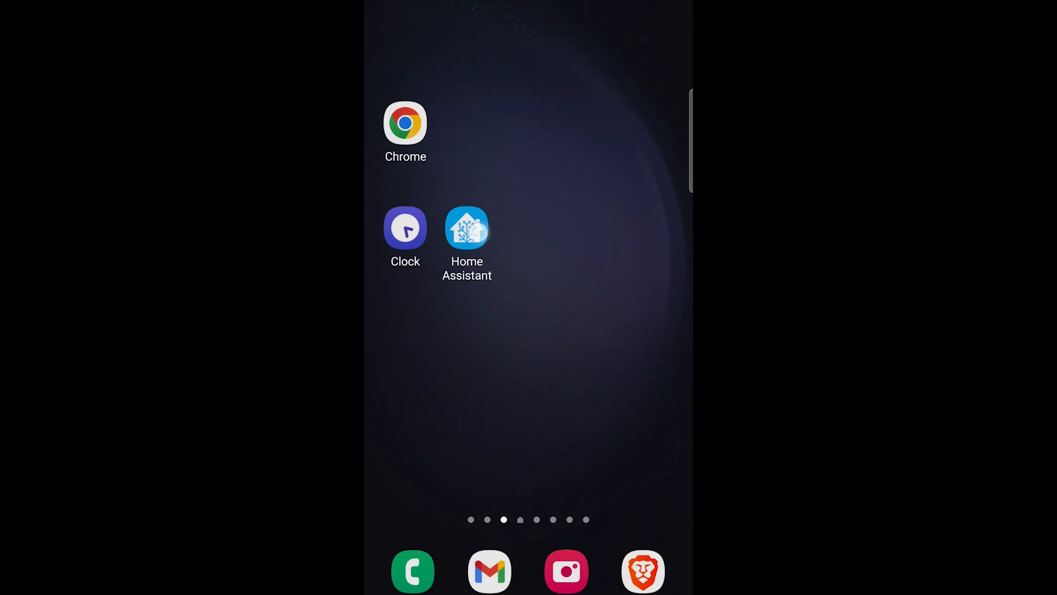
Connect the Companion app to the manually entered homeassistant.local URL, log in, and register.
click(466, 228)
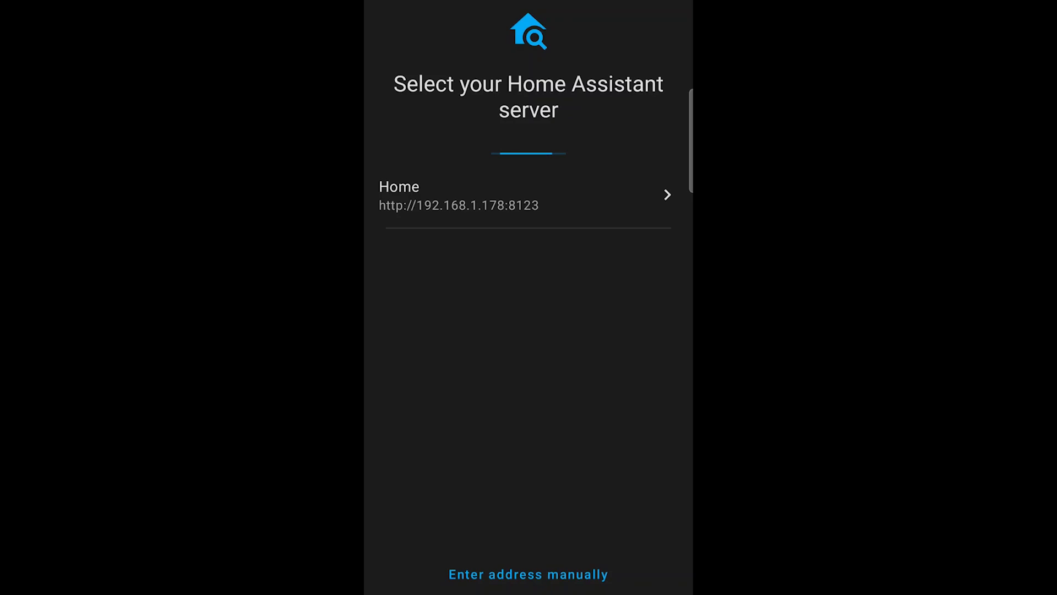
click(528, 574)
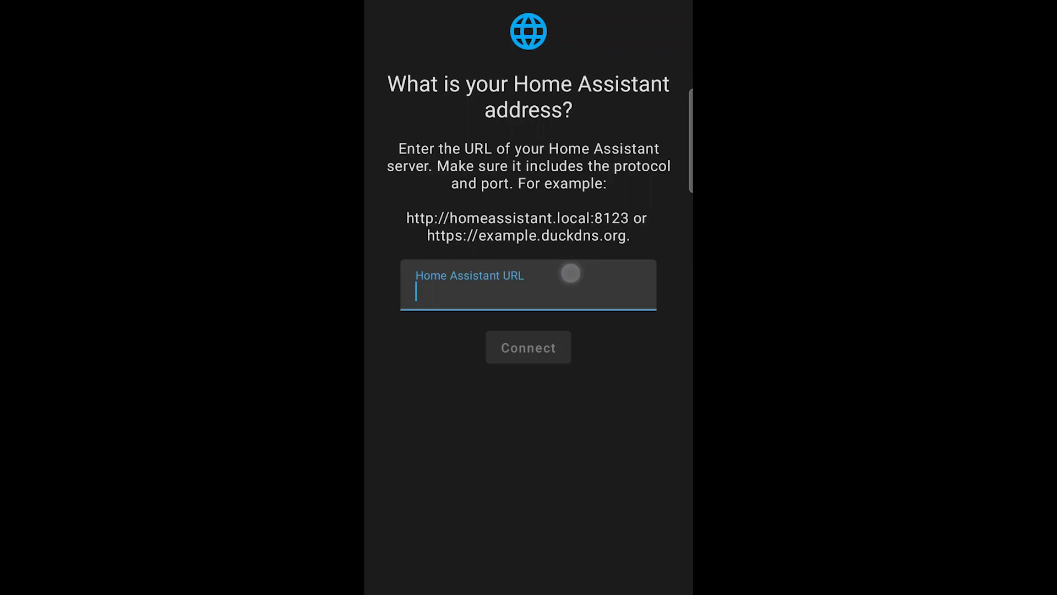
text(http://homeassistant.local)
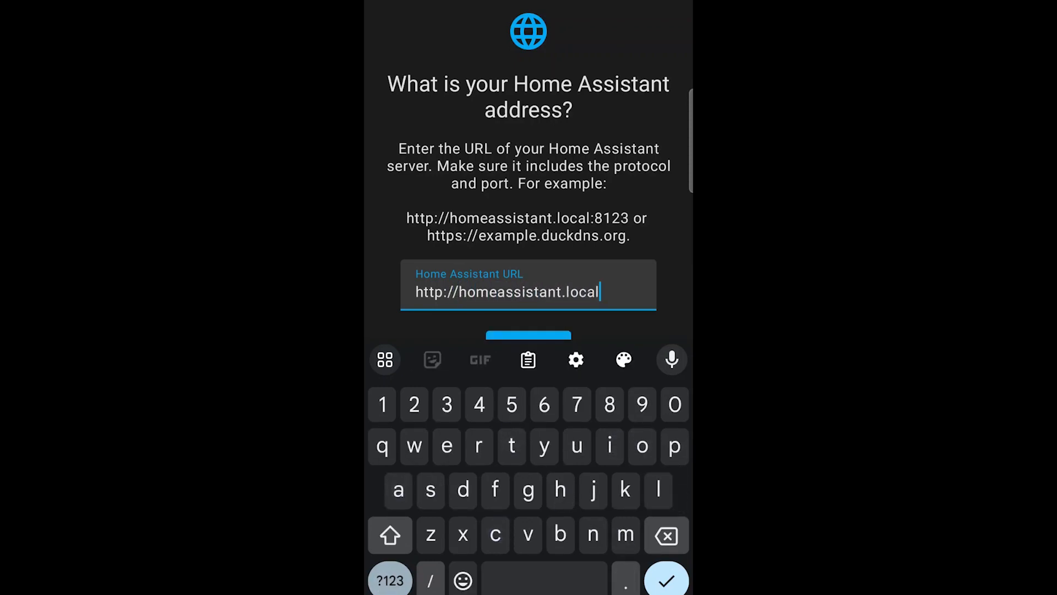
click(664, 579)
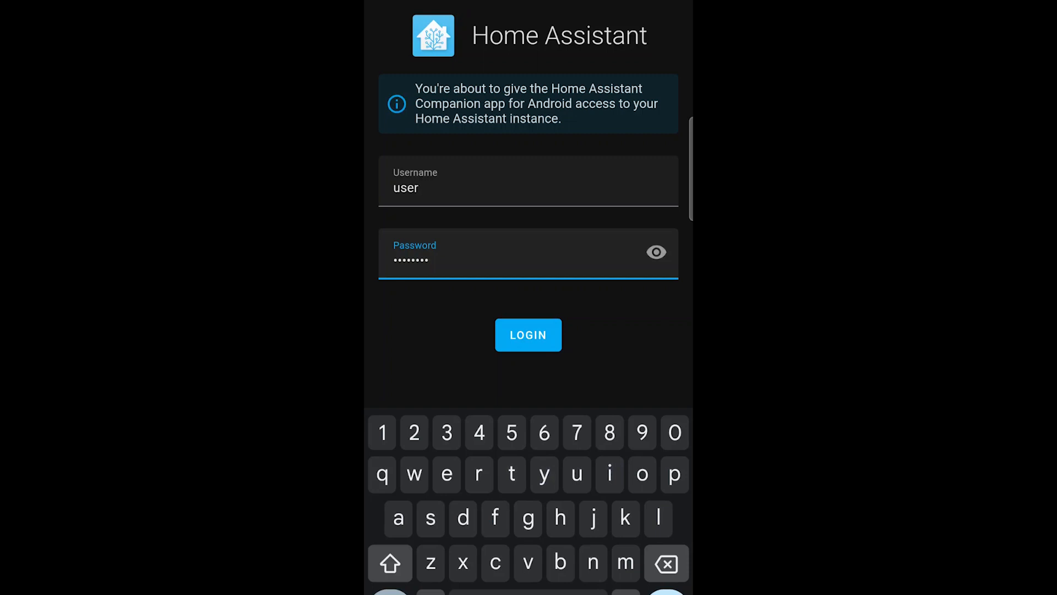
click(527, 334)
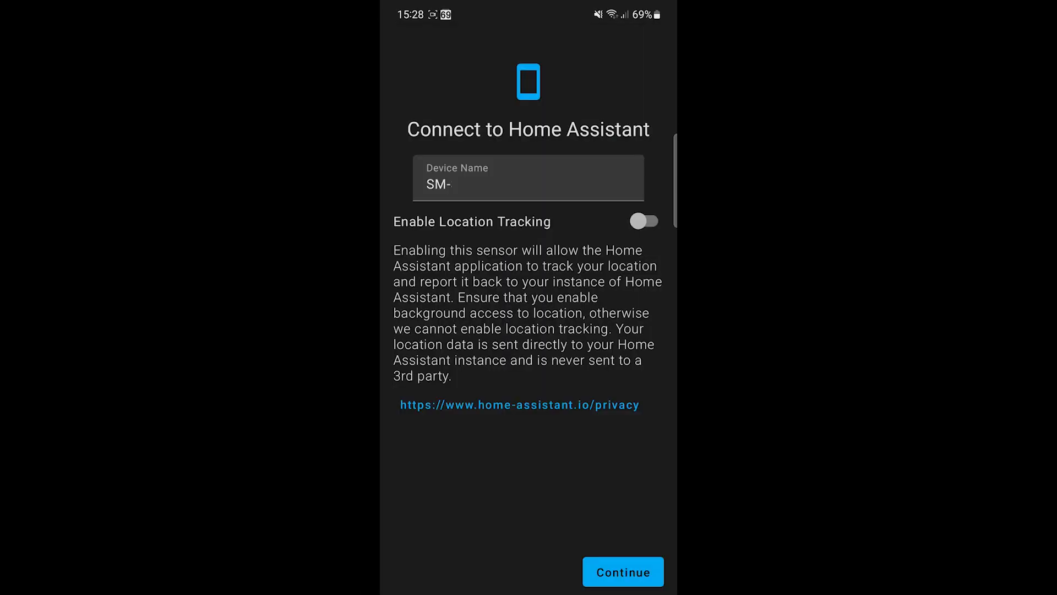
click(622, 571)
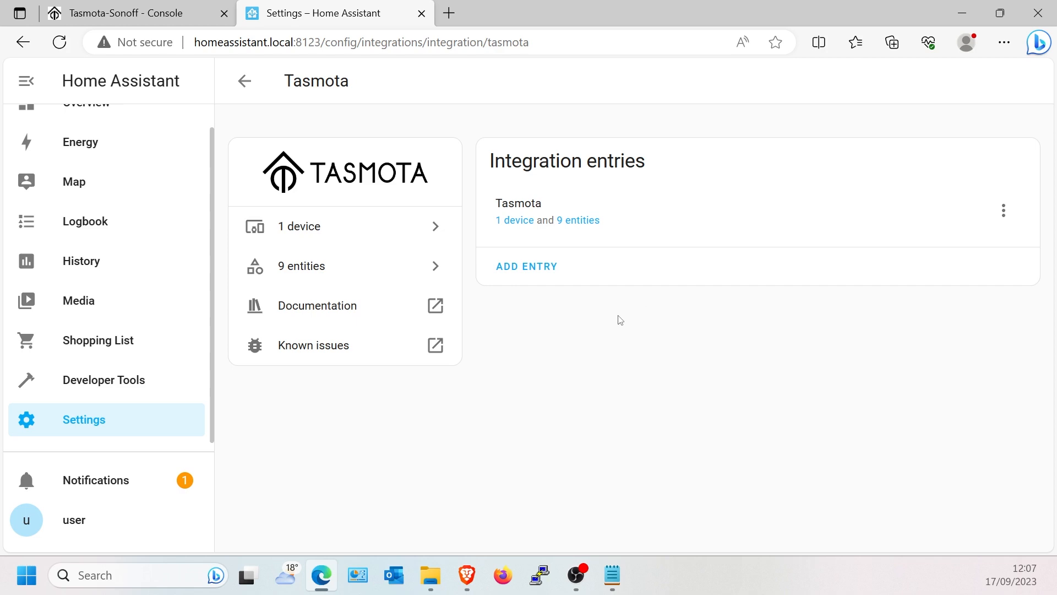
mouse_move(137, 422)
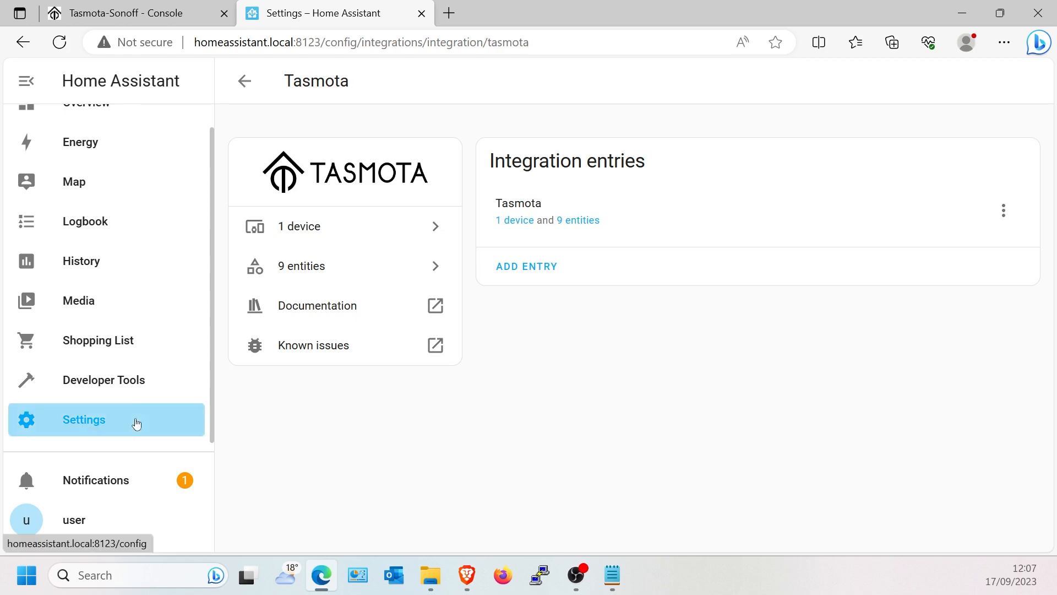
Check the Tasmota integration and automations pages, then switch to the Tasmota-Sonoff console.
click(84, 419)
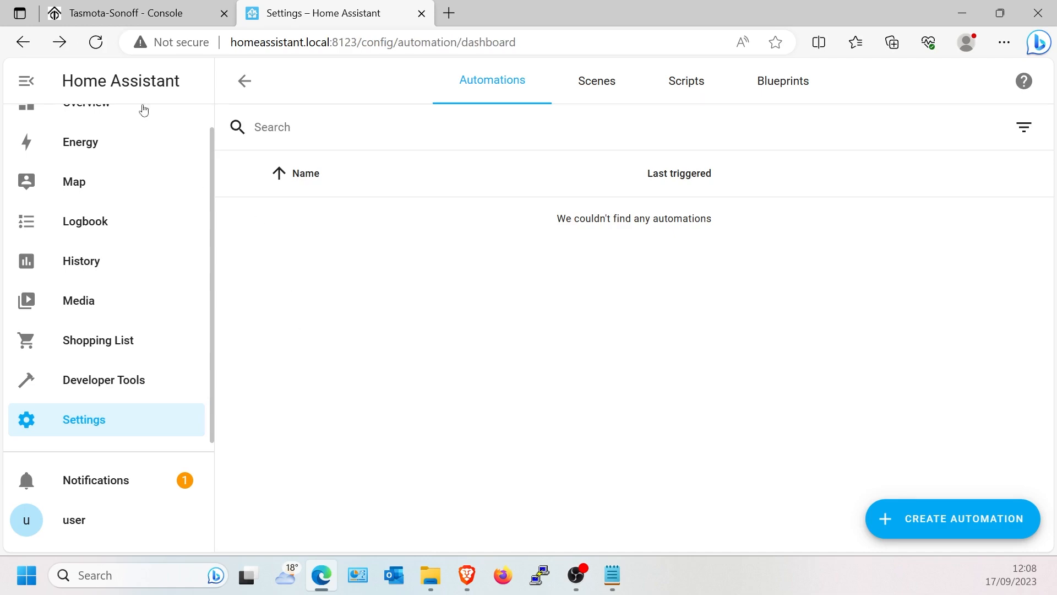
click(121, 13)
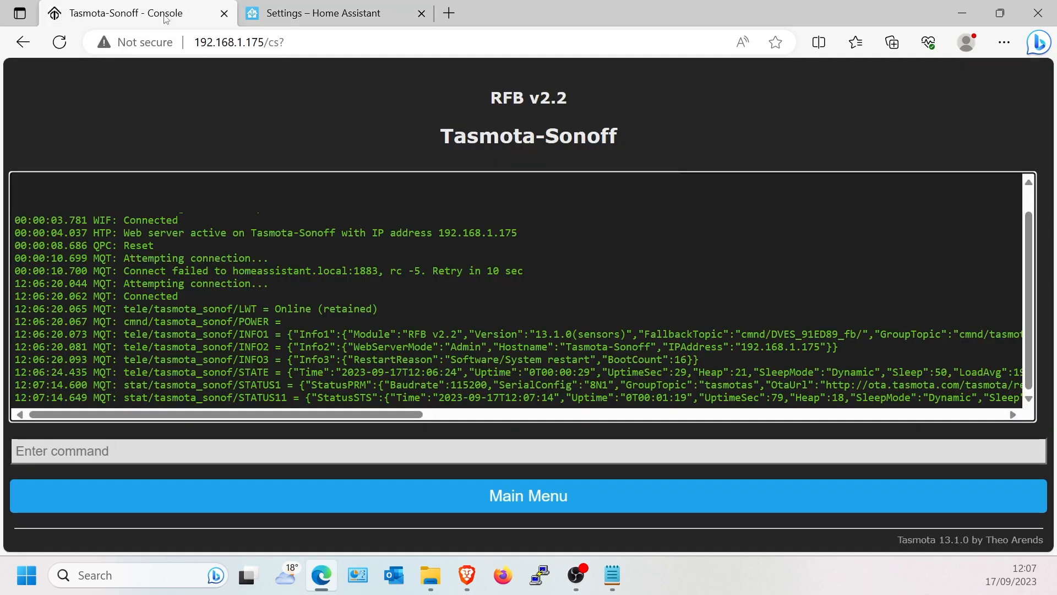
mouse_move(166, 21)
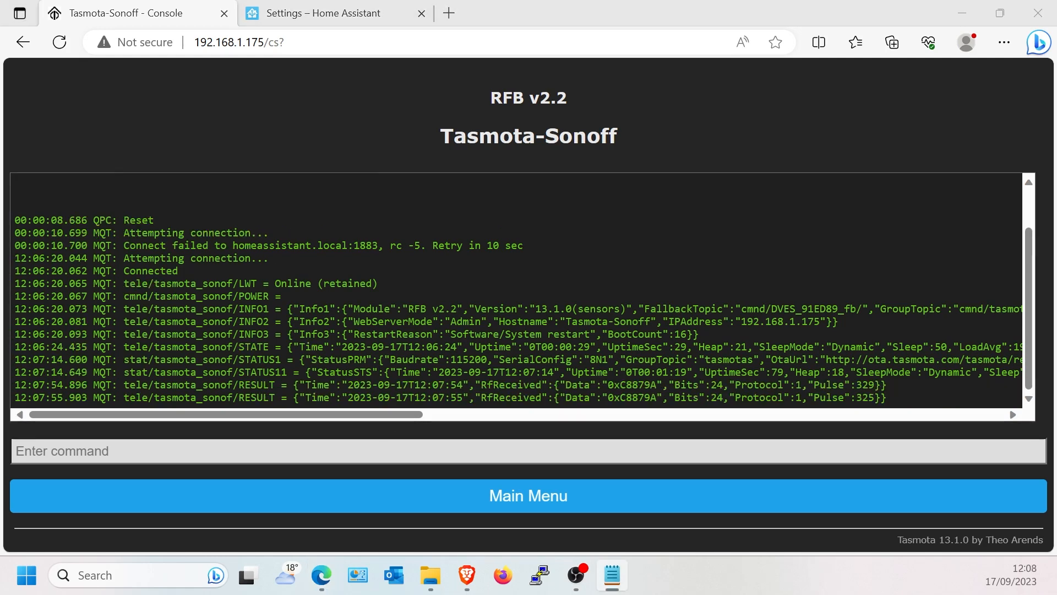
Enter Rule1 publishing RF code 0xC8879A as rf_data to tele/%topic%, then enable it with 'Rule1 1'.
text(Rule1 ON RfReceived#Data=0xC8879A DO Publish tele/%topic% {"rf_data":"%value%"} ENDON)
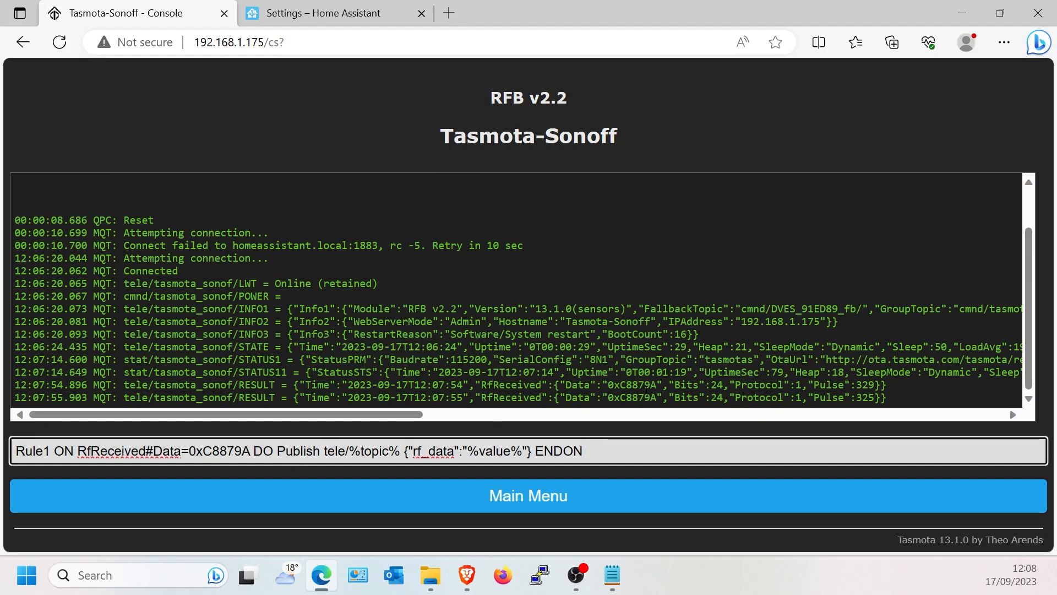
click(577, 451)
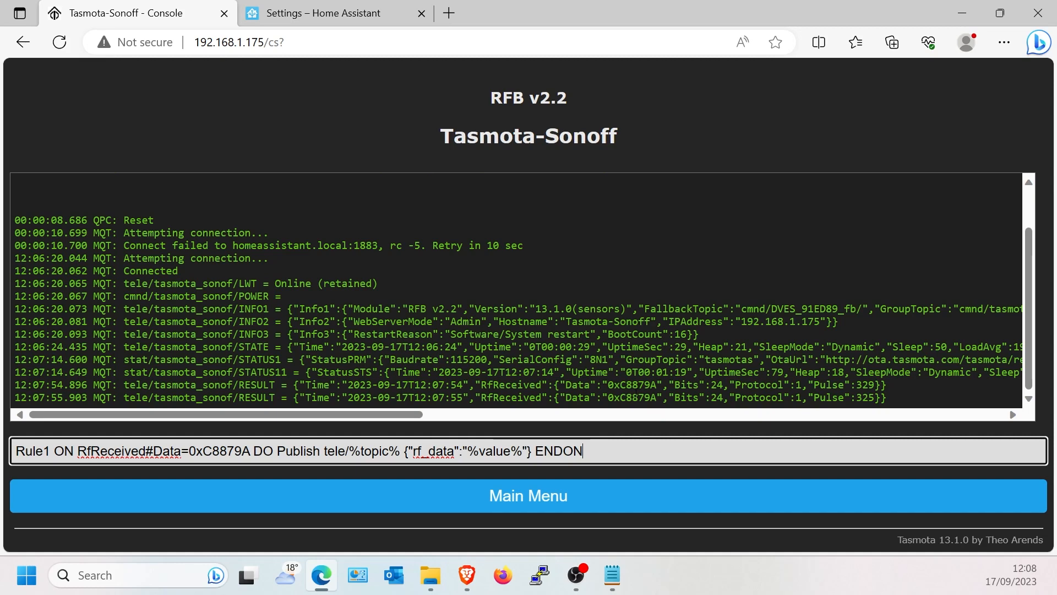
double_click(632, 397)
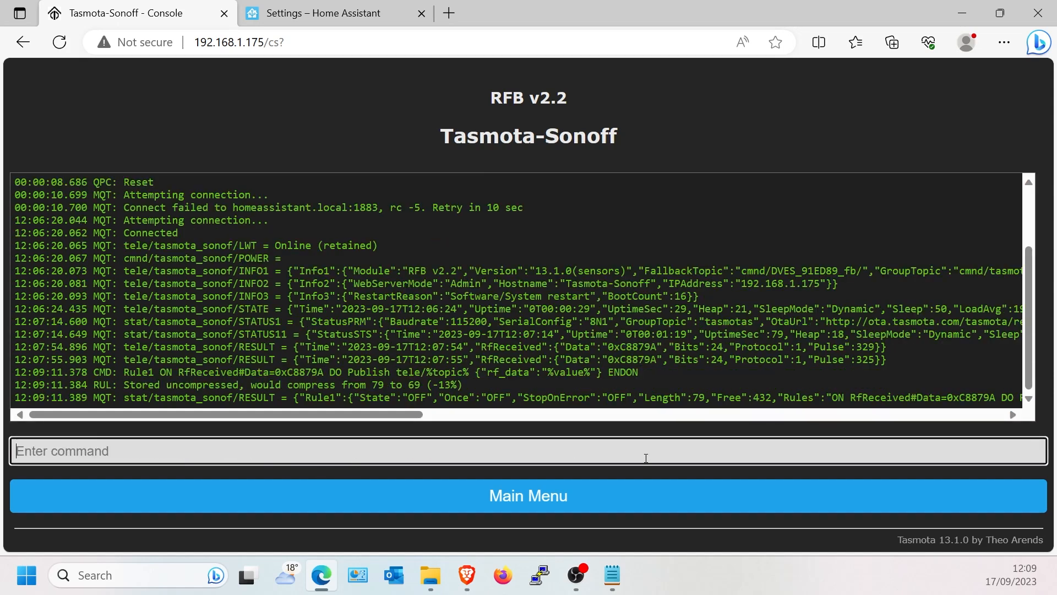
text(Rul)
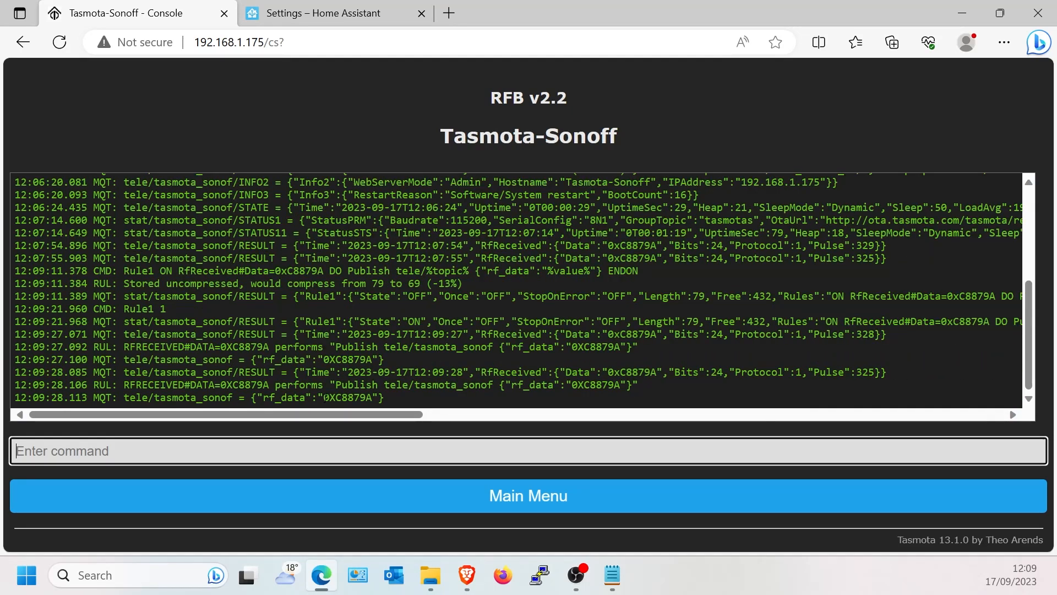
double_click(348, 397)
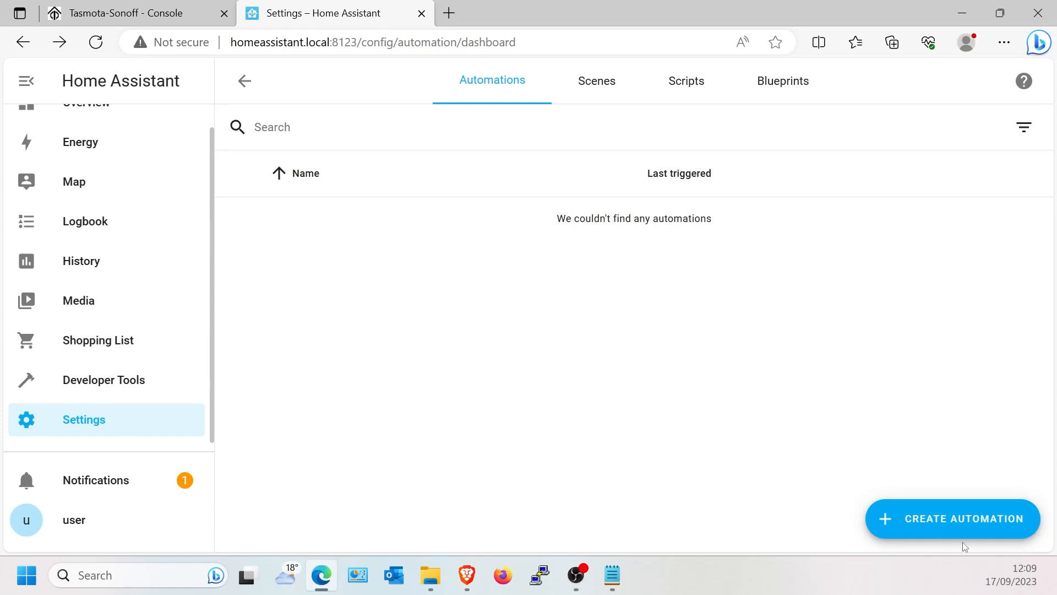
Create a new empty Home Assistant automation with an MQTT trigger.
click(952, 519)
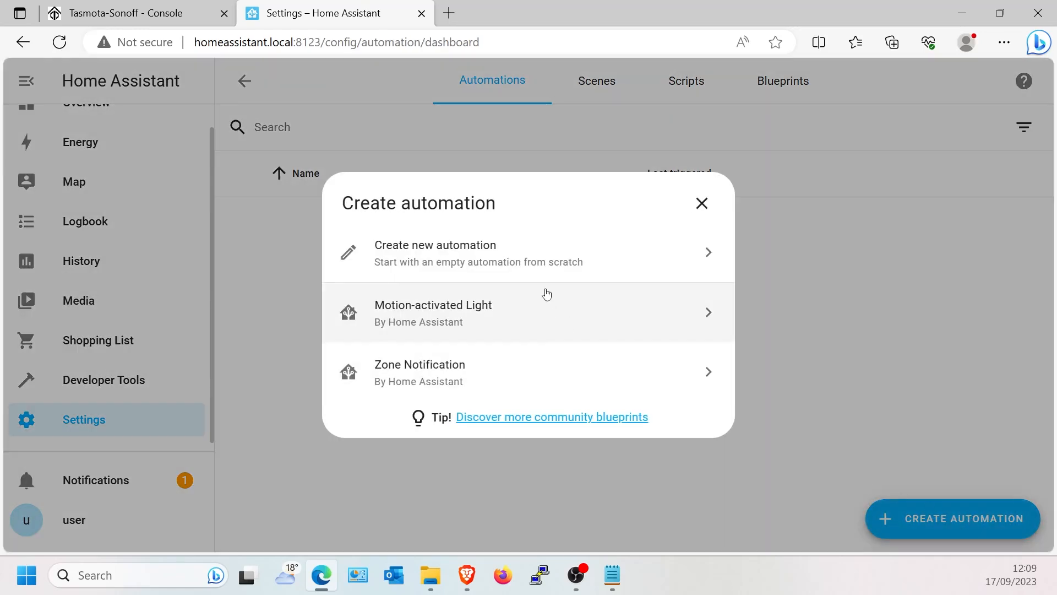
mouse_move(539, 261)
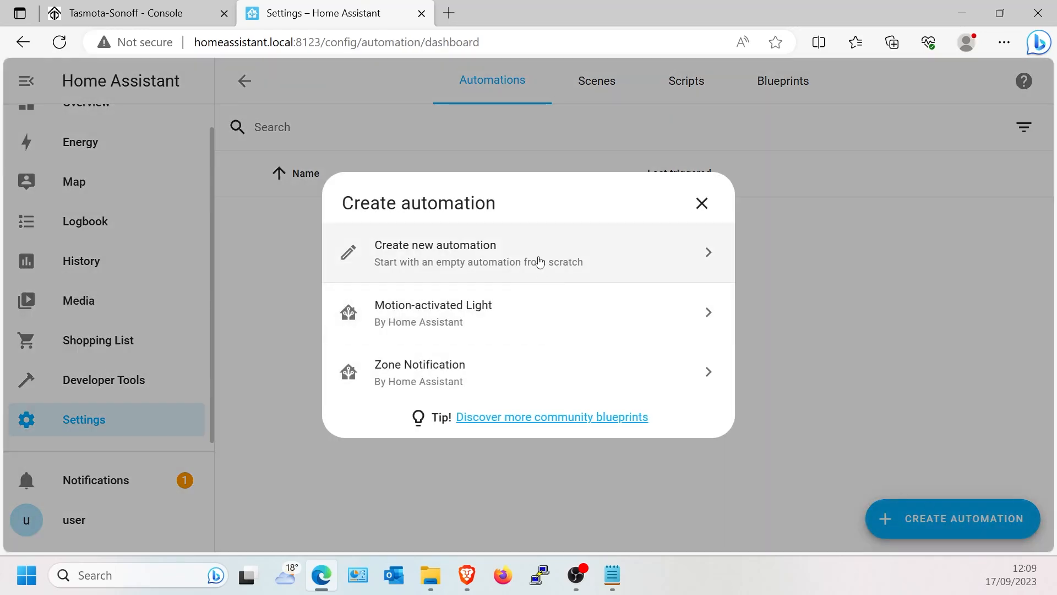
click(435, 253)
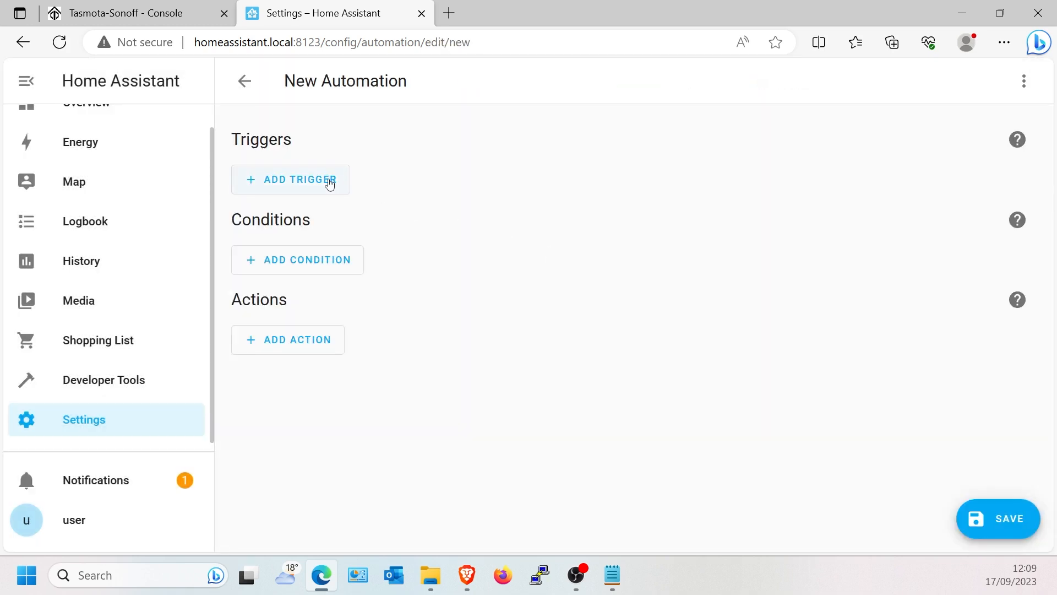
click(291, 179)
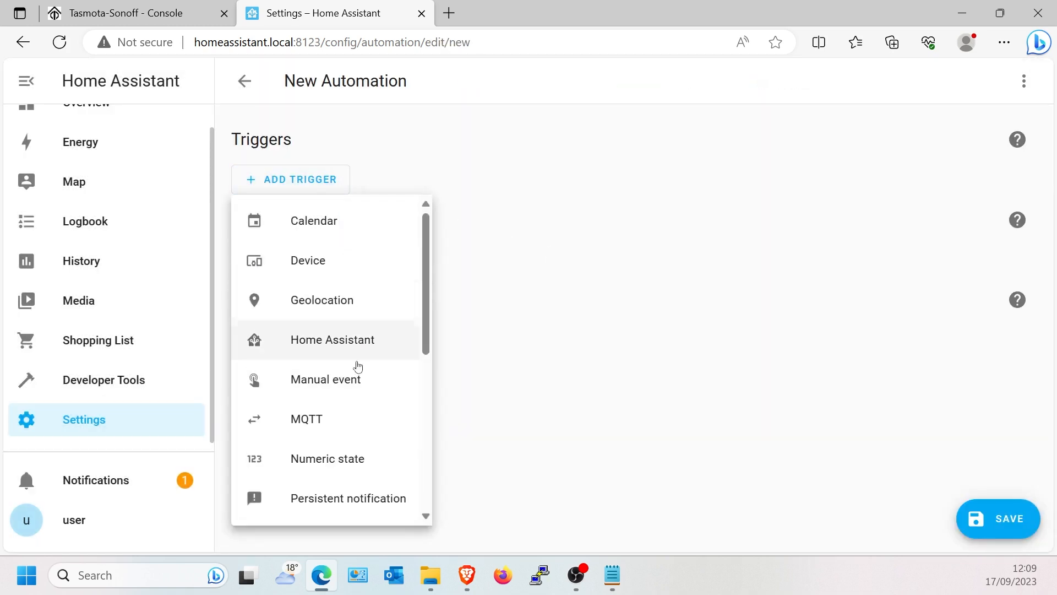
click(305, 418)
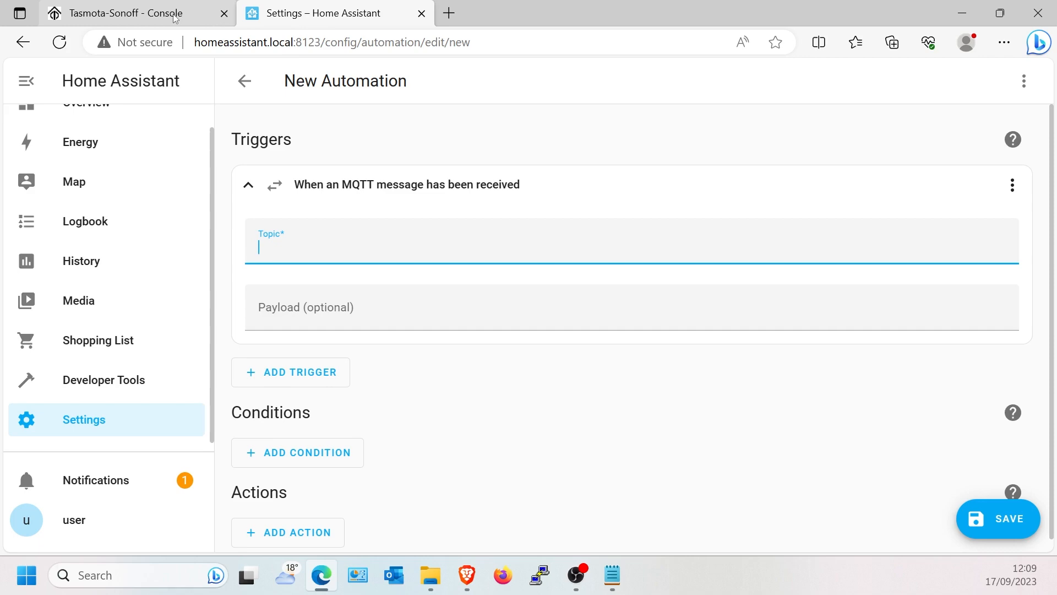
Set the MQTT trigger topic to tele/tasmota_sonof, copied from the Tasmota console.
click(128, 13)
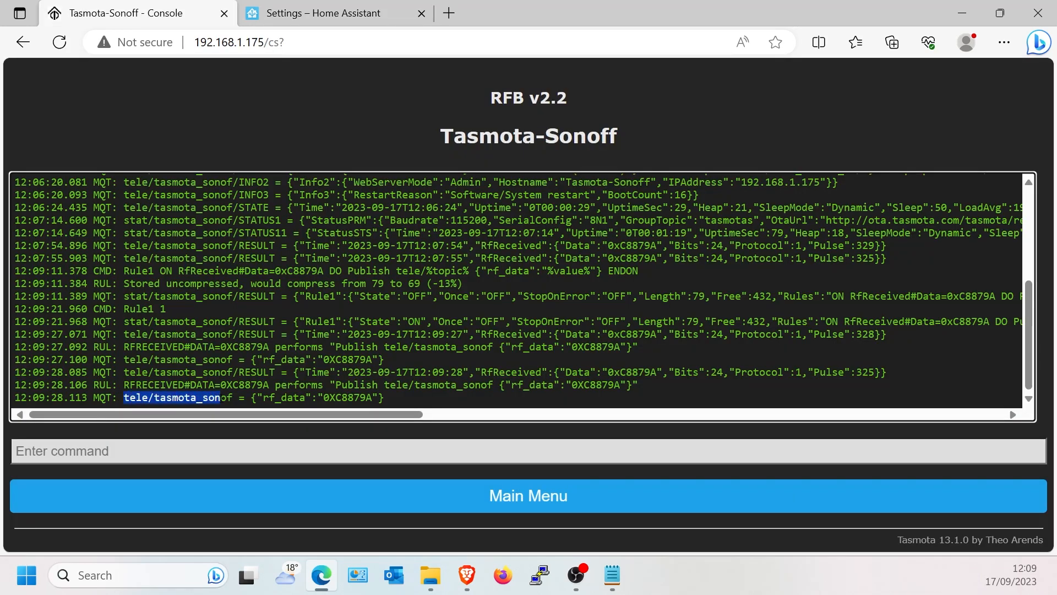
right_click(172, 397)
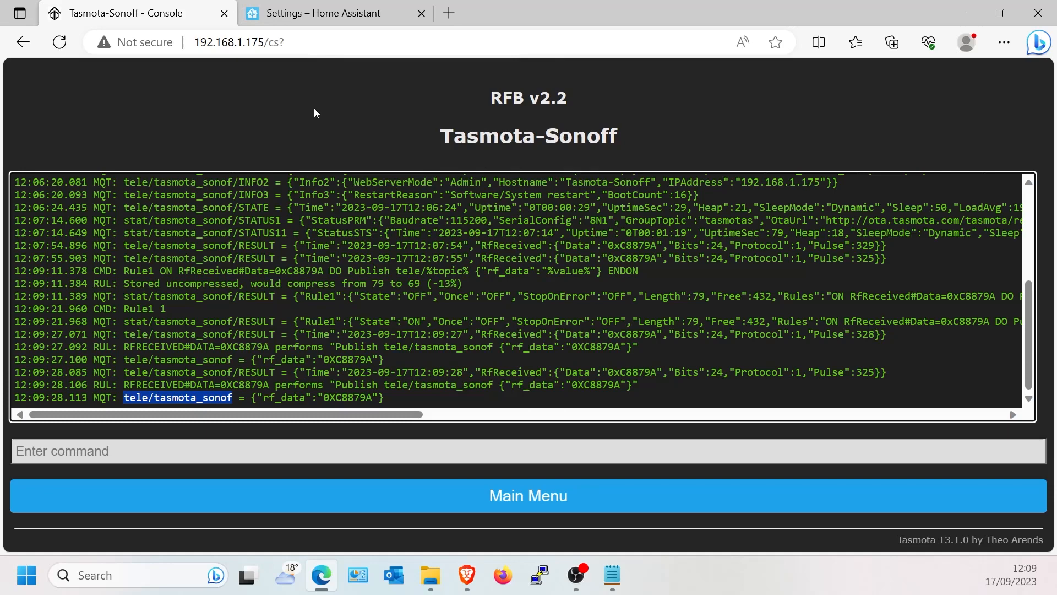
click(317, 12)
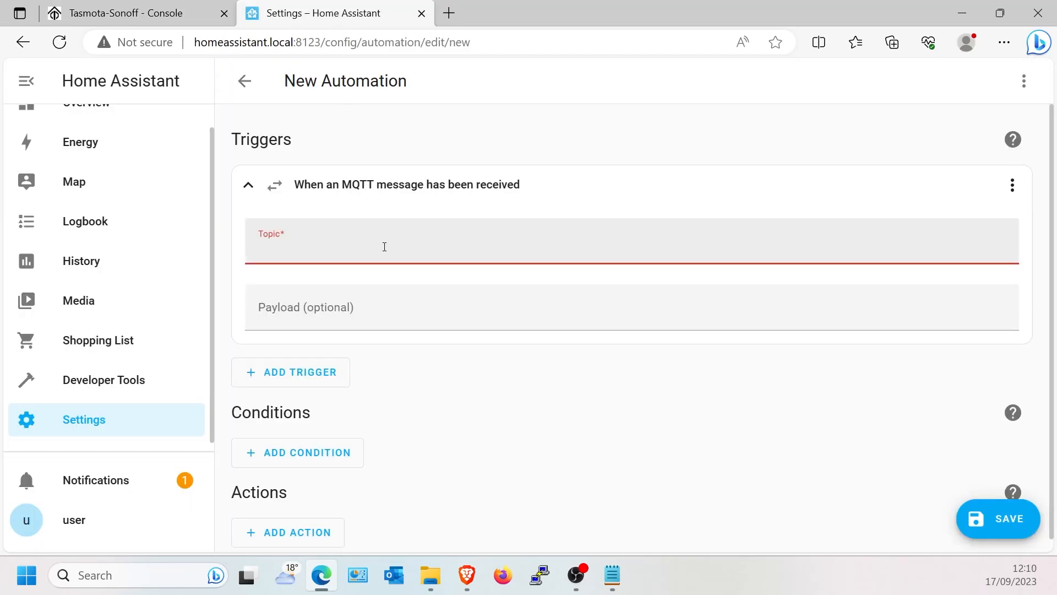
text(tele/tasmota_sonof)
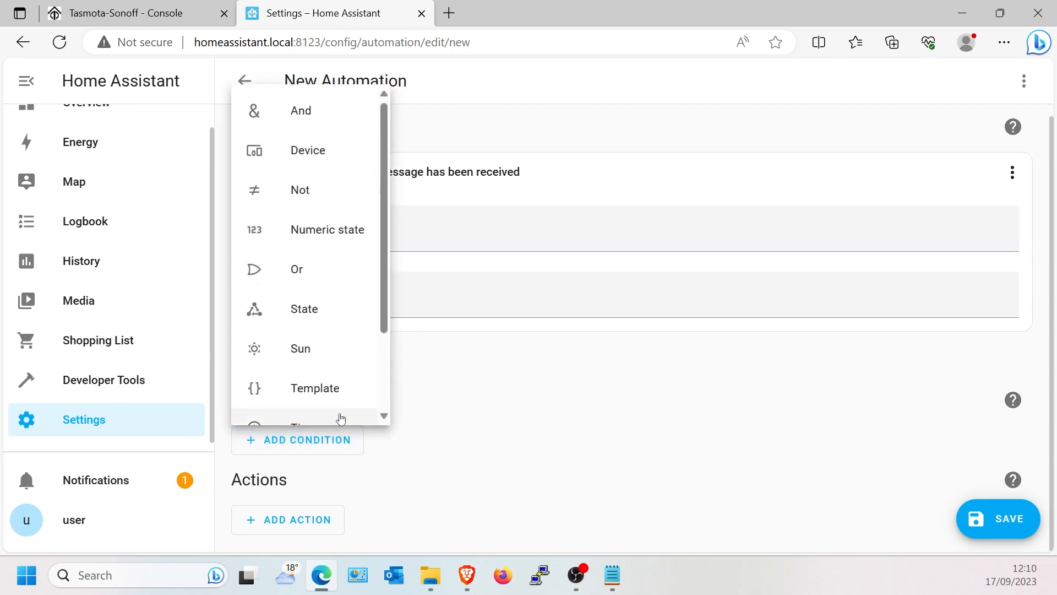
Add a template condition {{ '0XC8879A' in trigger.payload }}, taking the RF code from the Tasmota console.
click(315, 388)
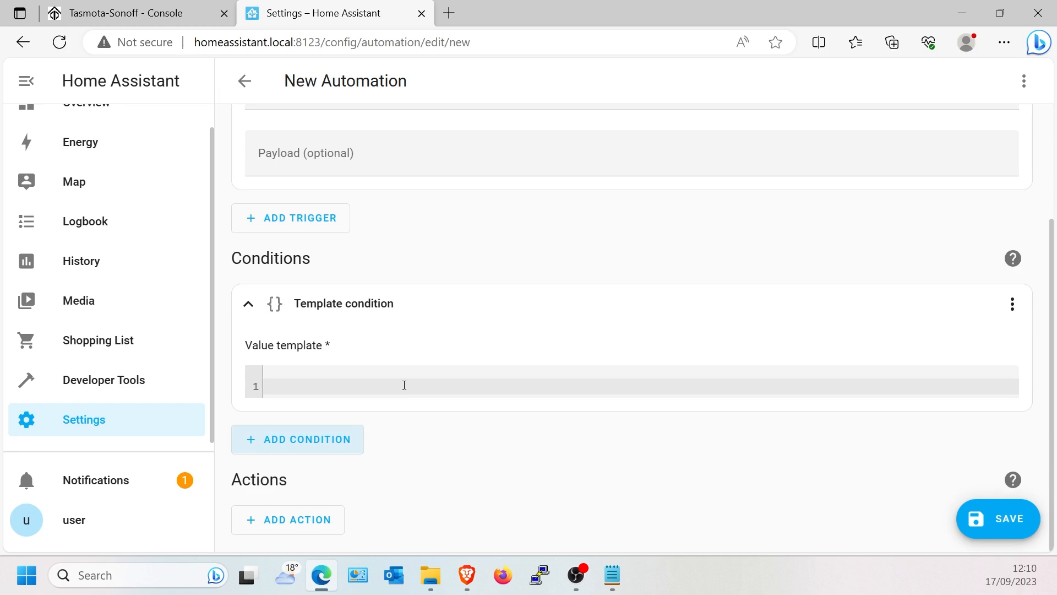
text({{ '0XC8879A' in trigger.payload }})
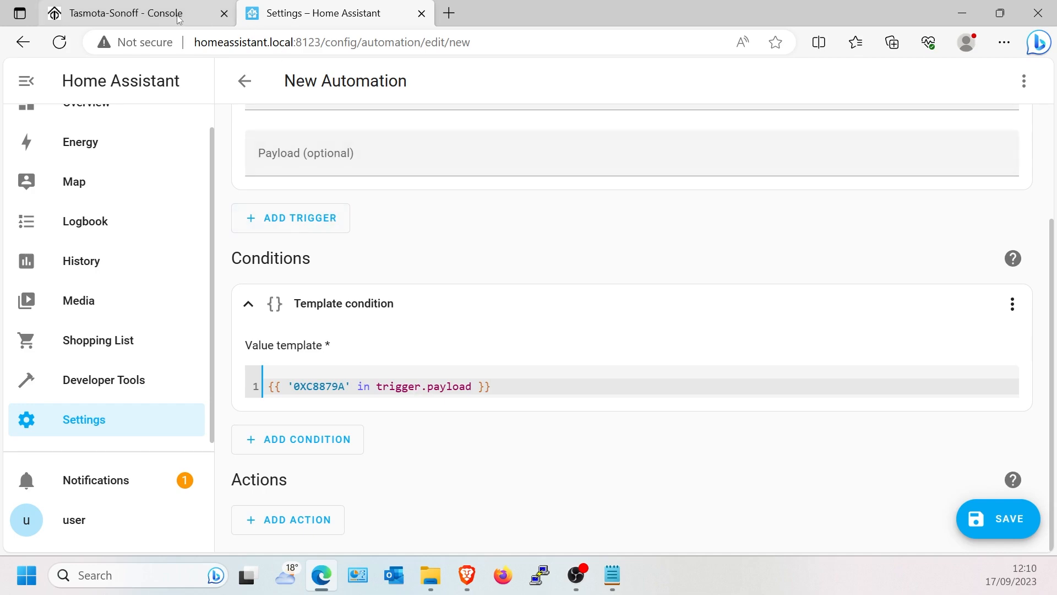
click(121, 13)
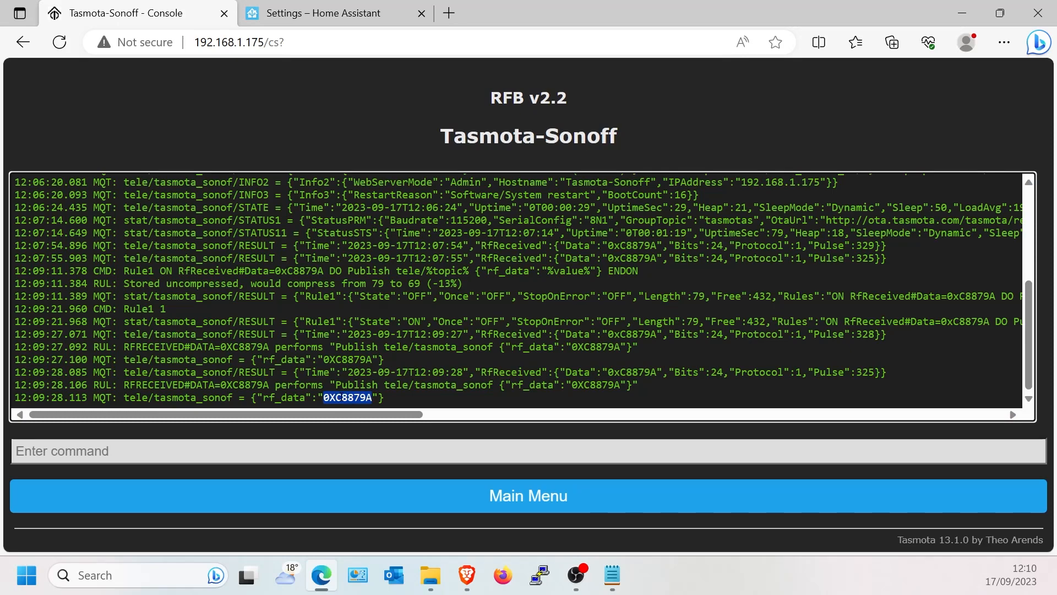
right_click(346, 396)
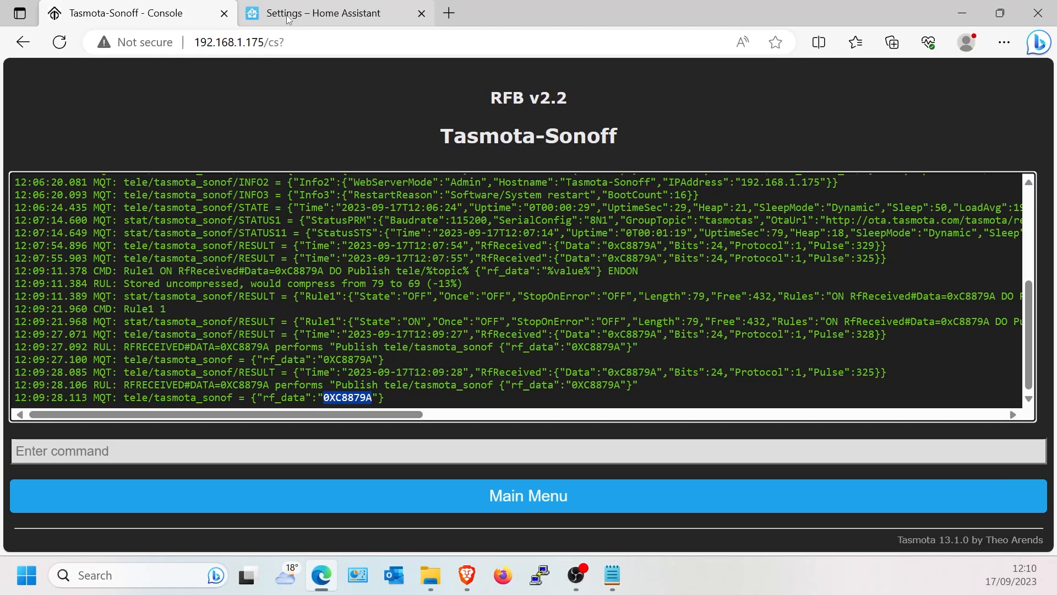
click(317, 13)
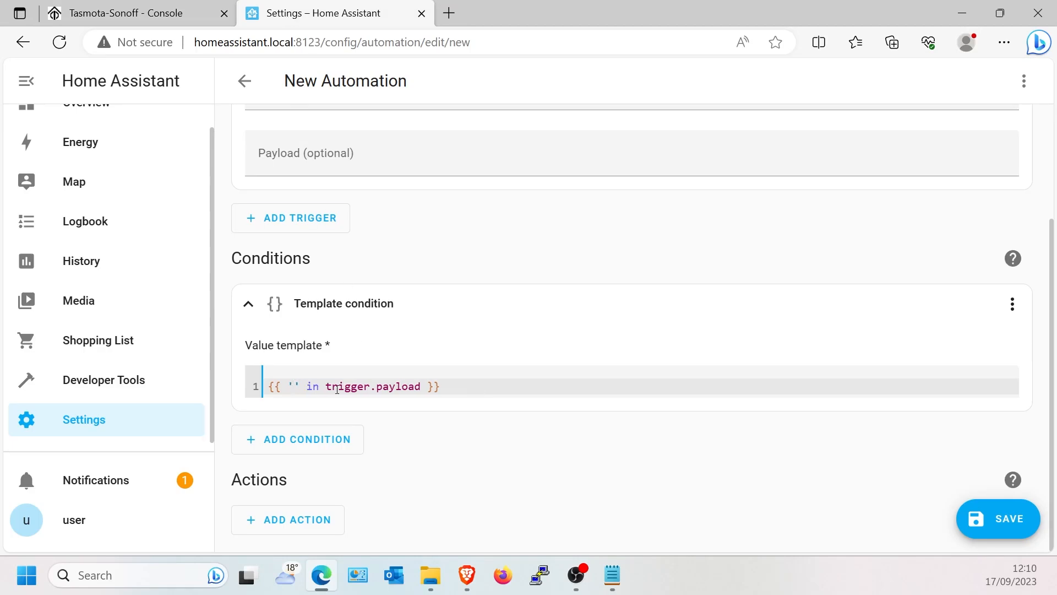
text(0XC8879A)
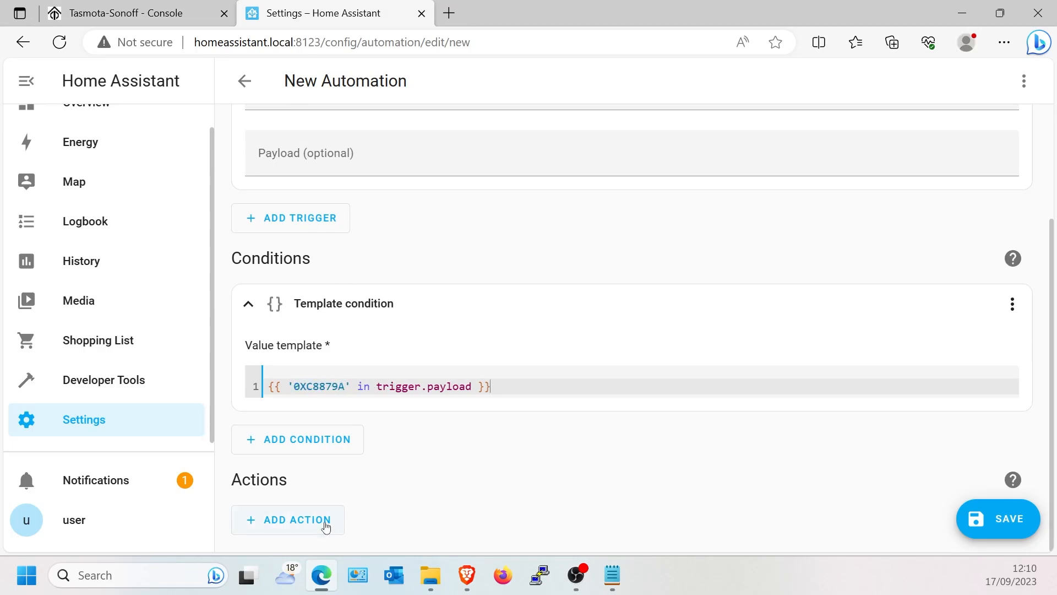
Add a notify.mobile_app_sm_s911b service action with message 'Sonoff Message' and title 'Sonoff Title'.
click(292, 519)
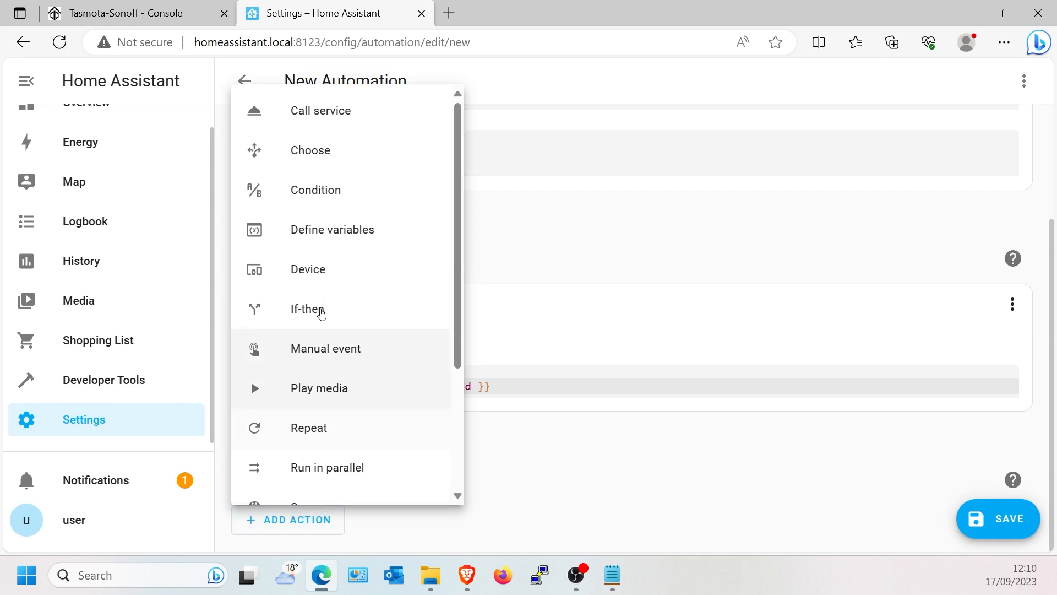
click(321, 111)
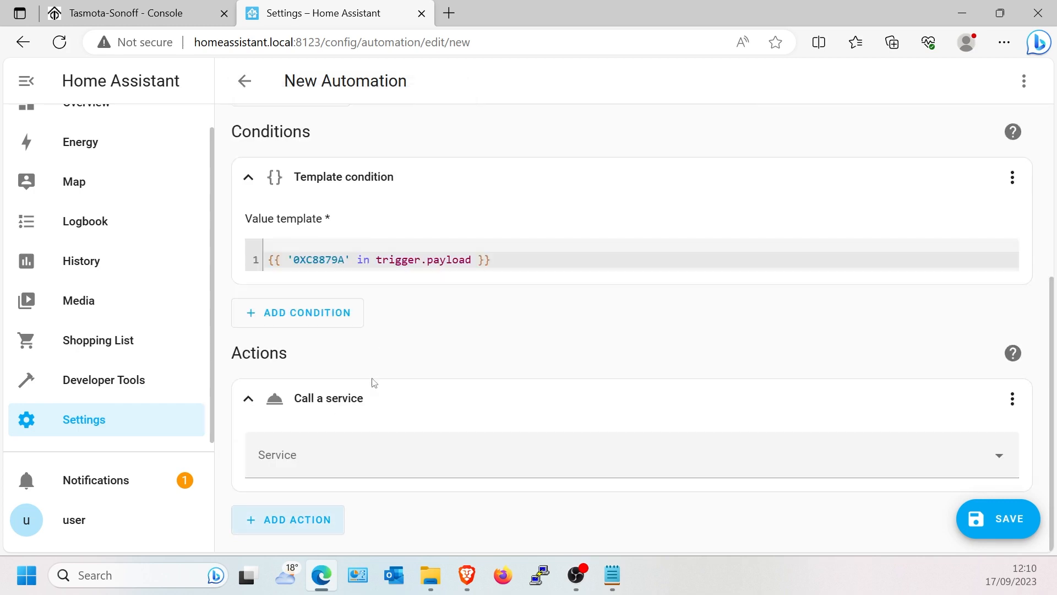
text(notif)
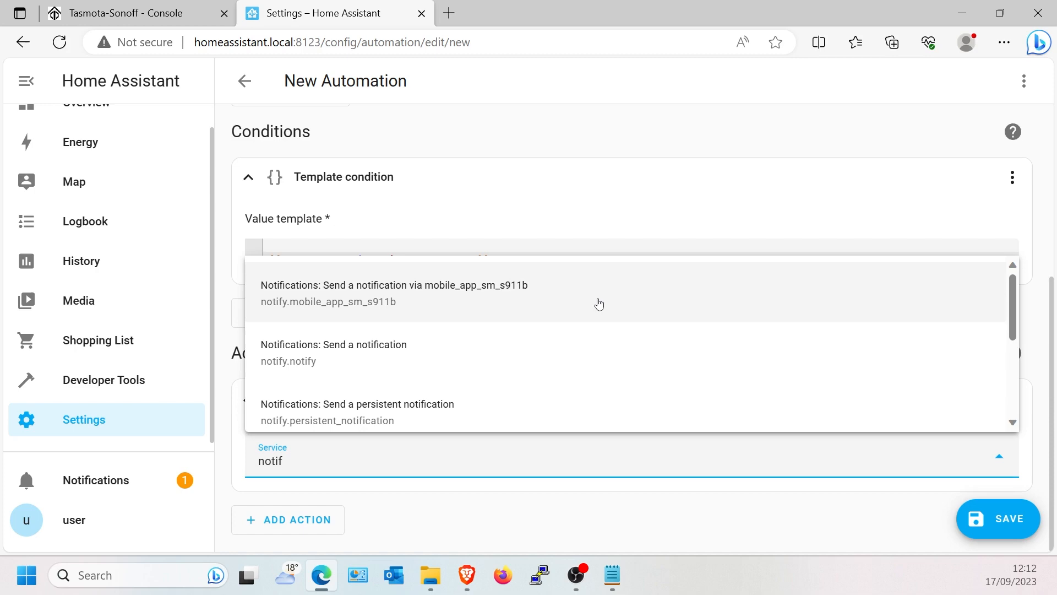
click(393, 293)
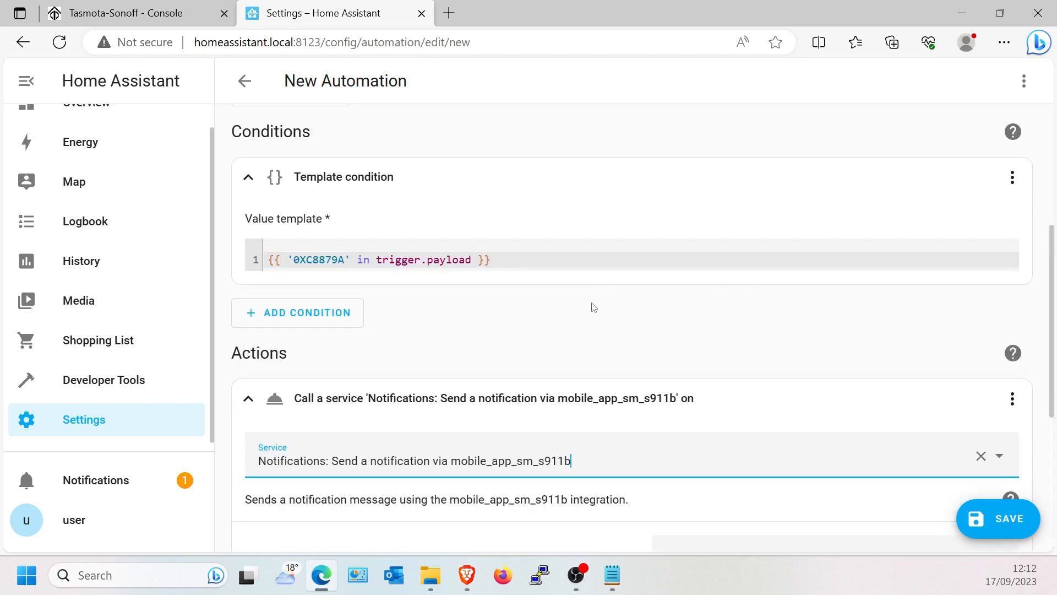
scroll(down, 3)
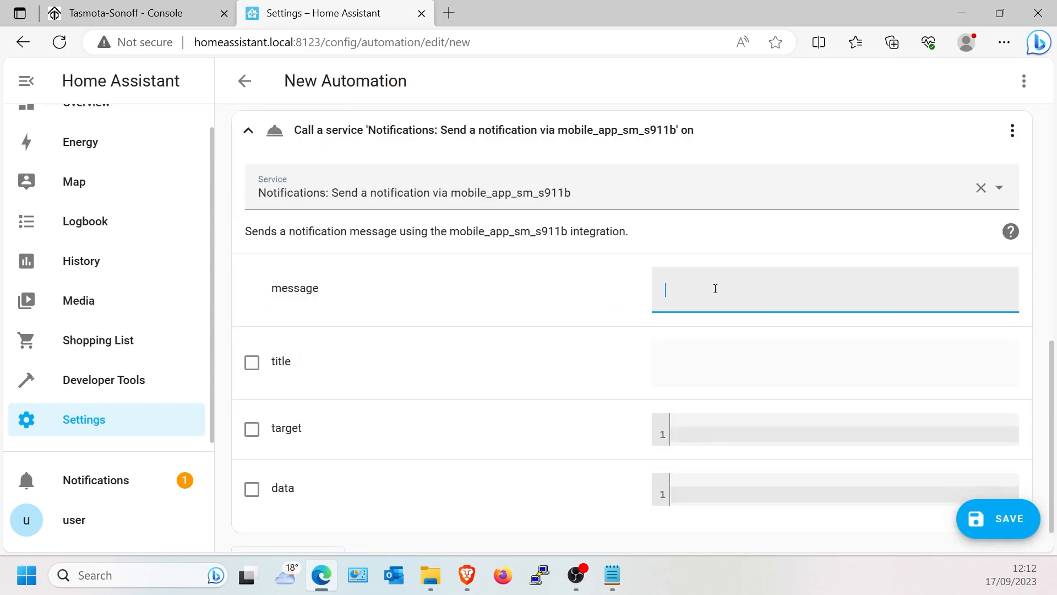
text(Sonoff Message)
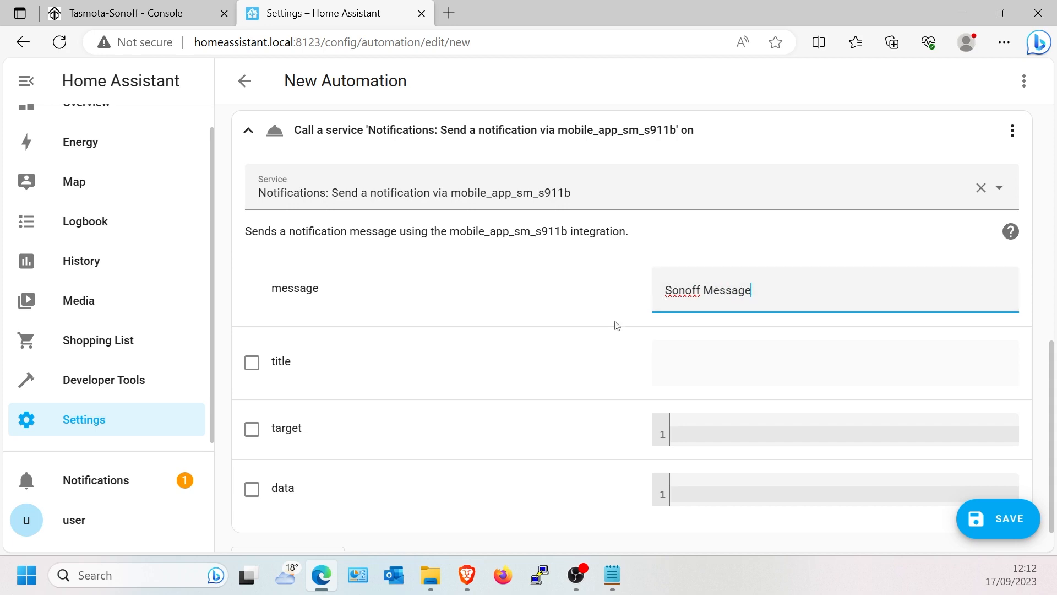
text(Sonof)
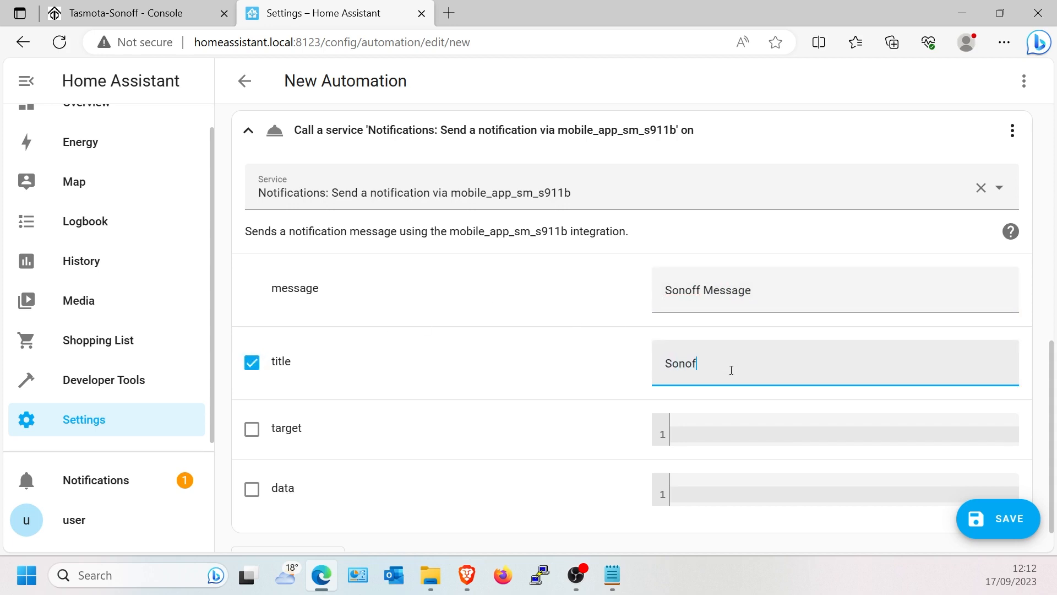
Save the automation under the name 'Sonoff Alert'.
click(998, 519)
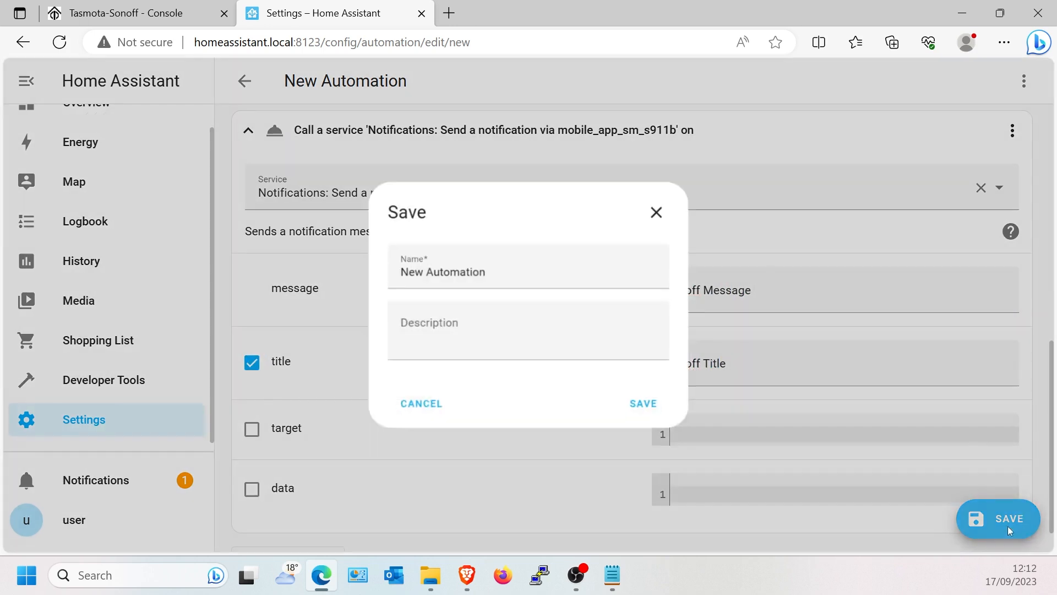
text(Sonoff Alert)
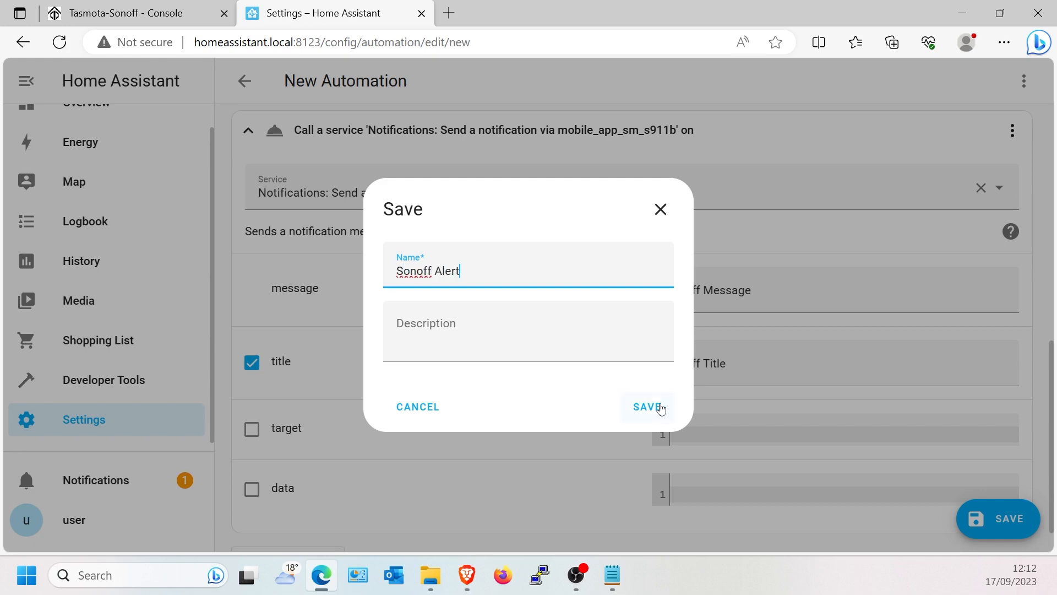
click(121, 13)
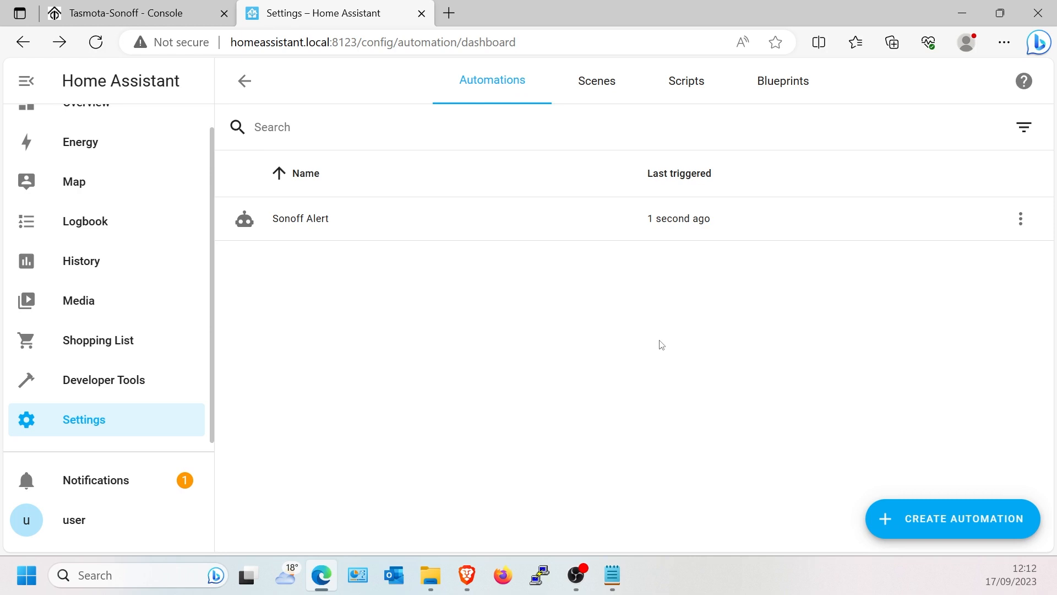
Reopen Sonoff Alert from the automations list and show its three-dot options menu.
click(300, 218)
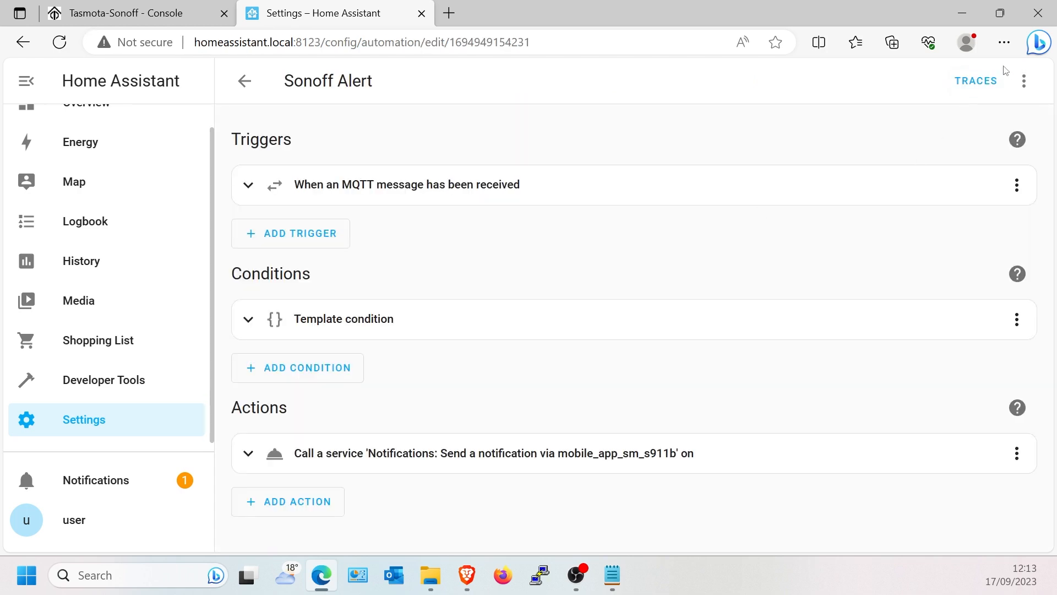
click(1023, 81)
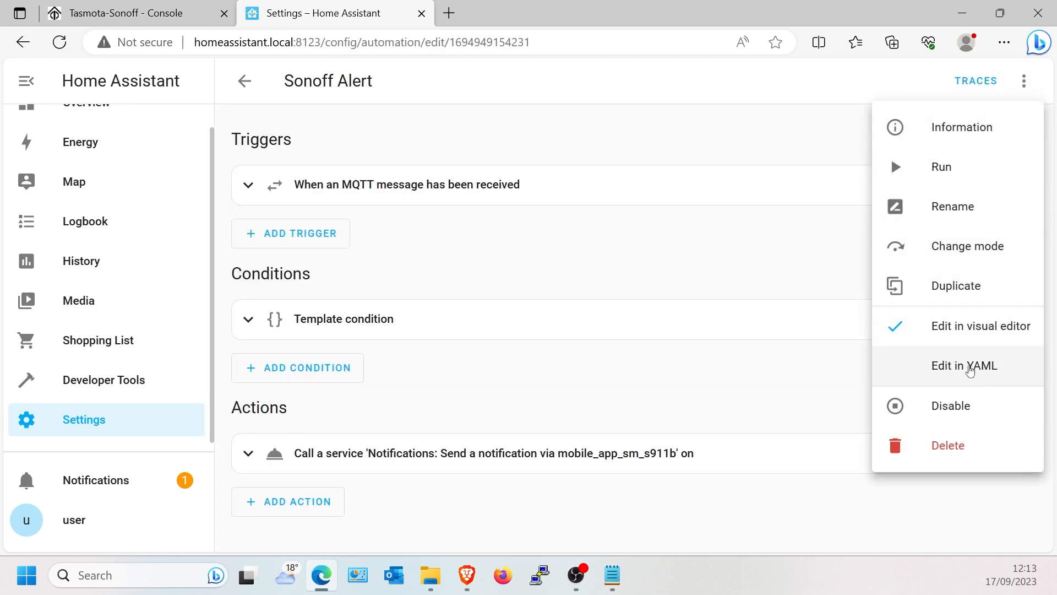
In YAML view, extend the value_template with or '0XC8879B' in trigger.payload.
click(964, 365)
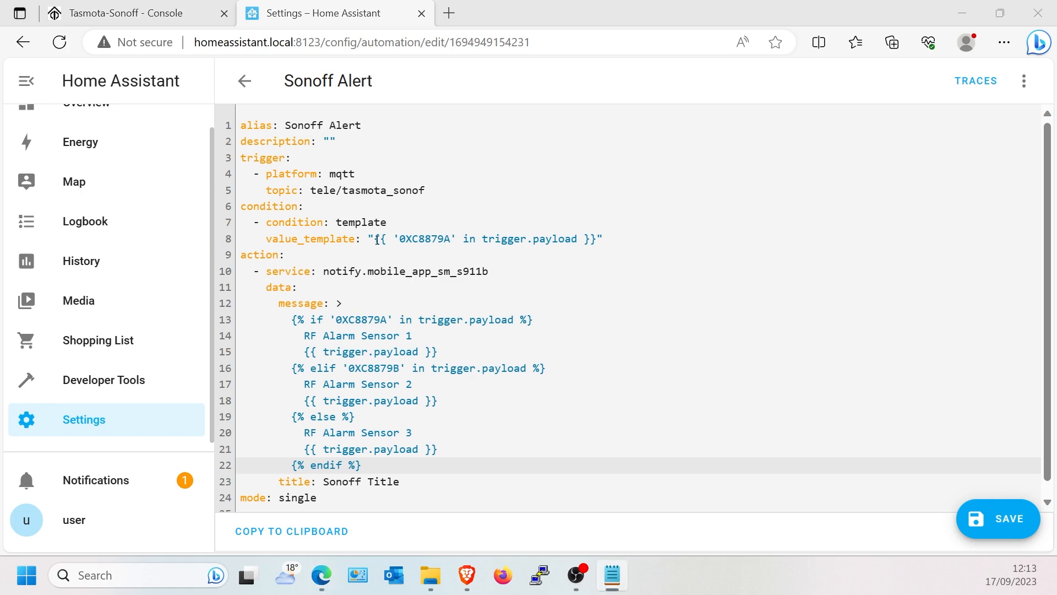
click(596, 238)
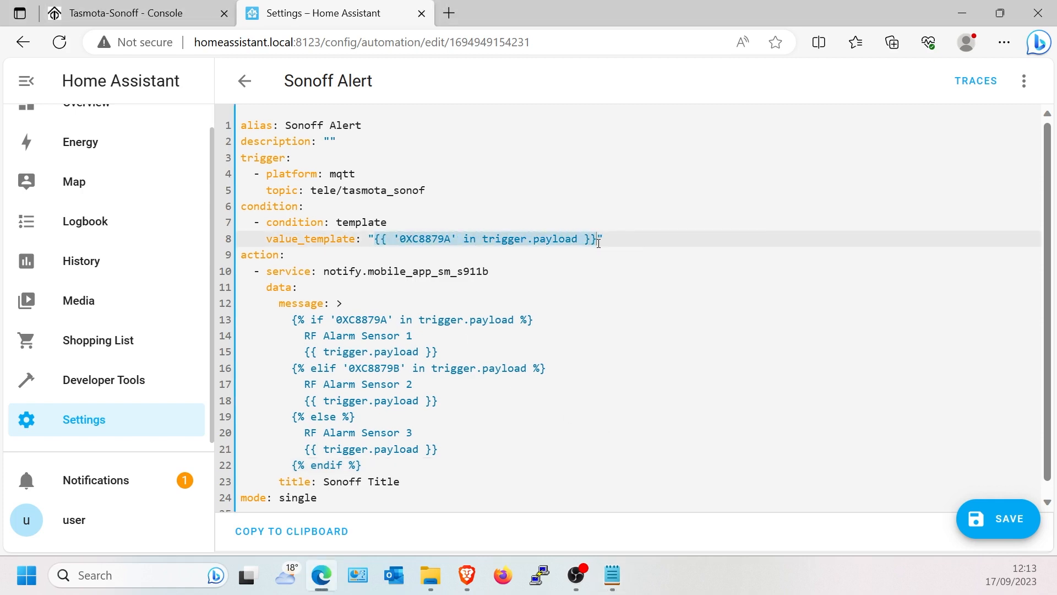
text(or '0XC8879B' in trigger.payload)
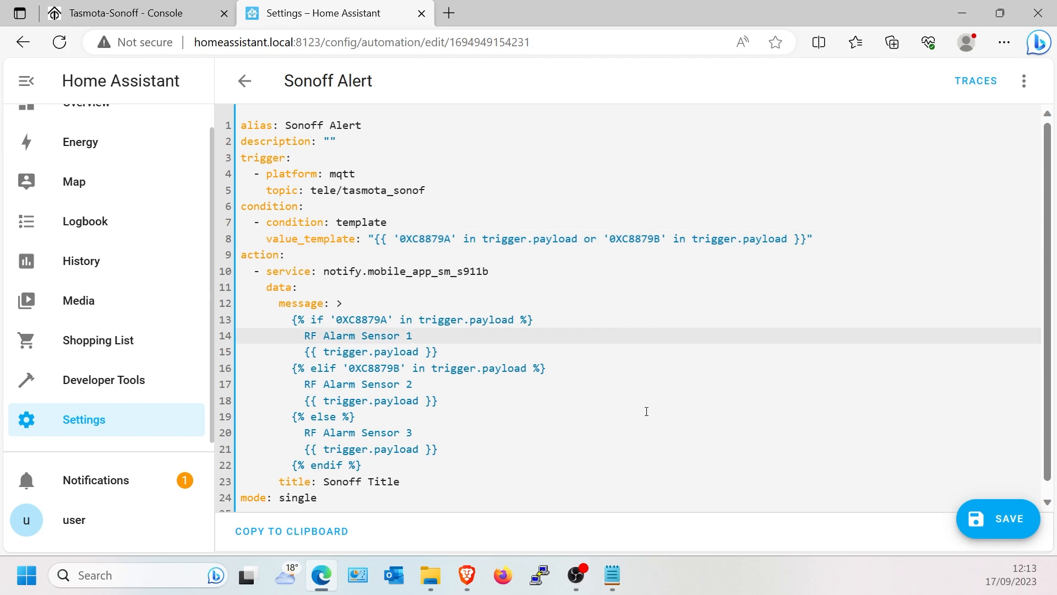